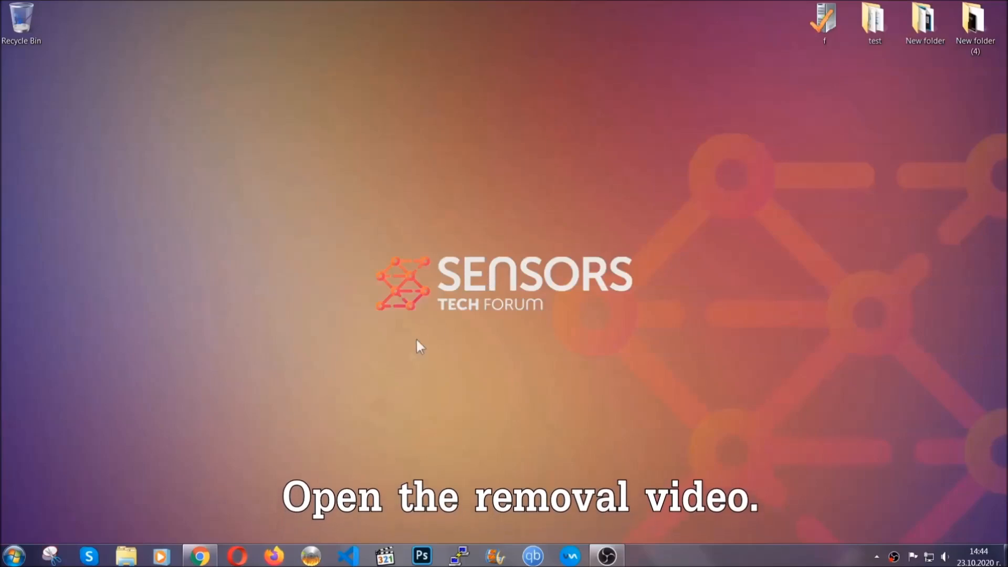
Open the ransomware removal video and follow its description link to the SensorsTechForum article
{"action": "left_click", "coordinate": [199, 554]}
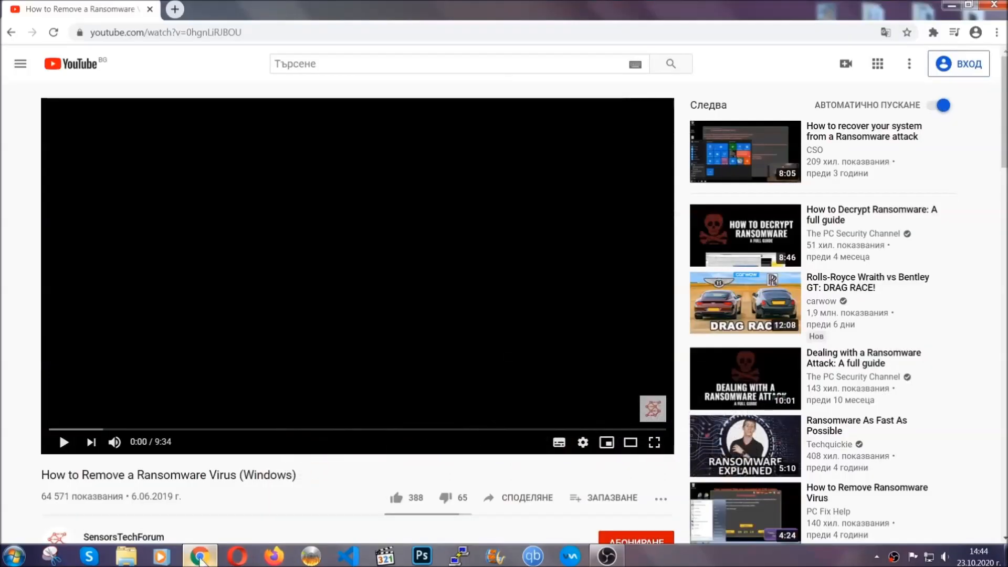
{"action": "scroll", "scroll_direction": "down", "scroll_amount": 3}
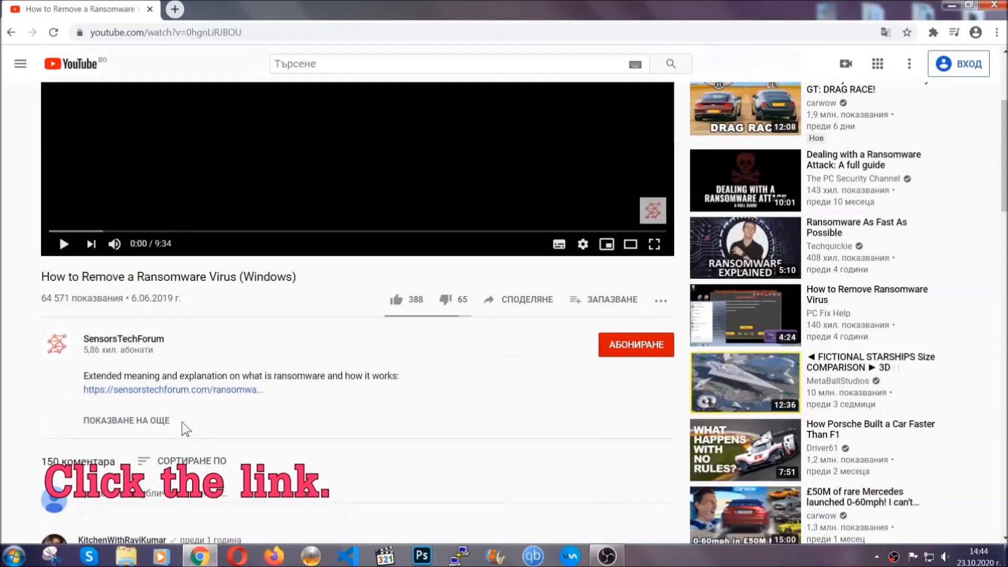
{"action": "left_click", "coordinate": [172, 390]}
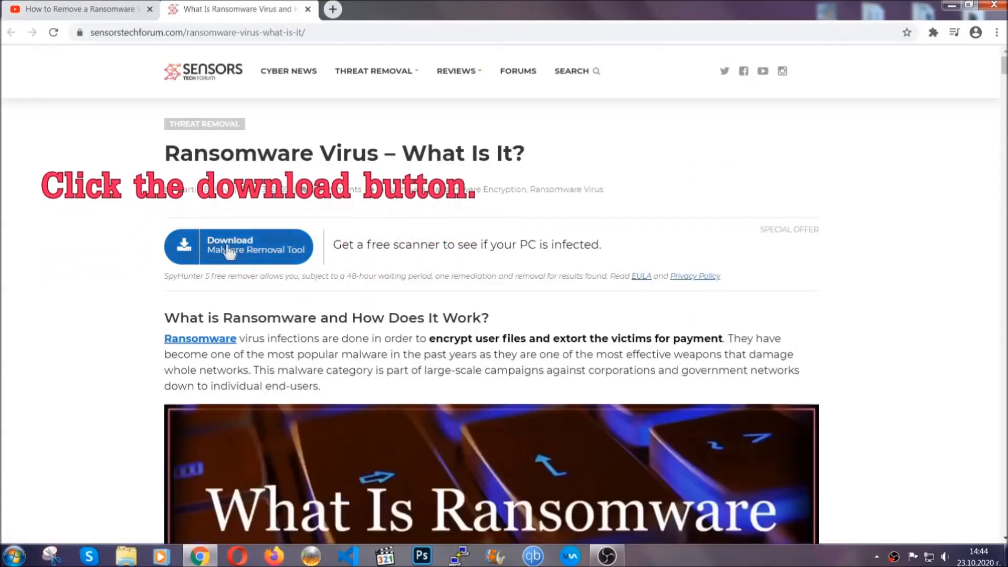
Download SpyHunter-Installer.exe and run the downloaded installer
{"action": "left_click", "coordinate": [239, 246]}
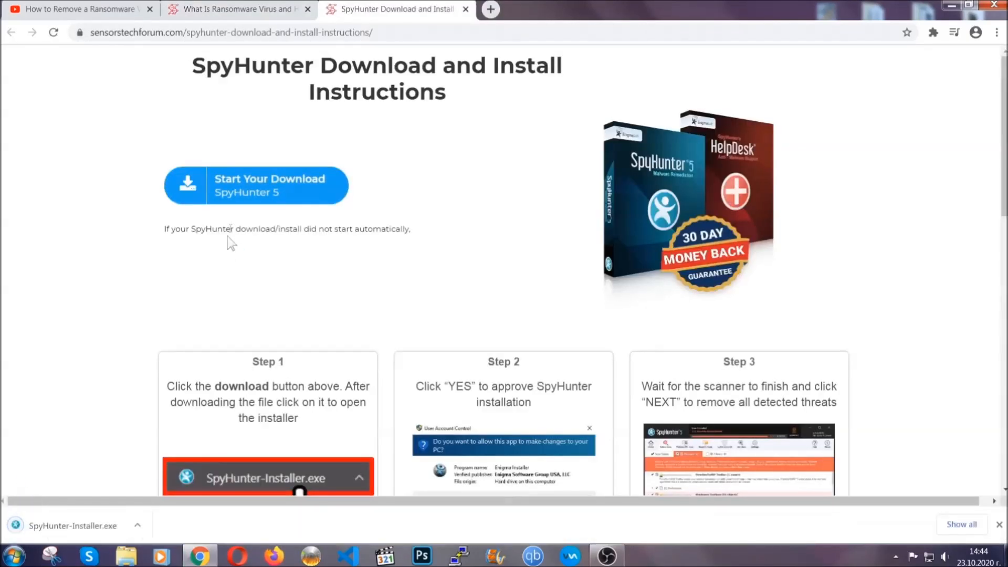
{"action": "left_click", "coordinate": [267, 479]}
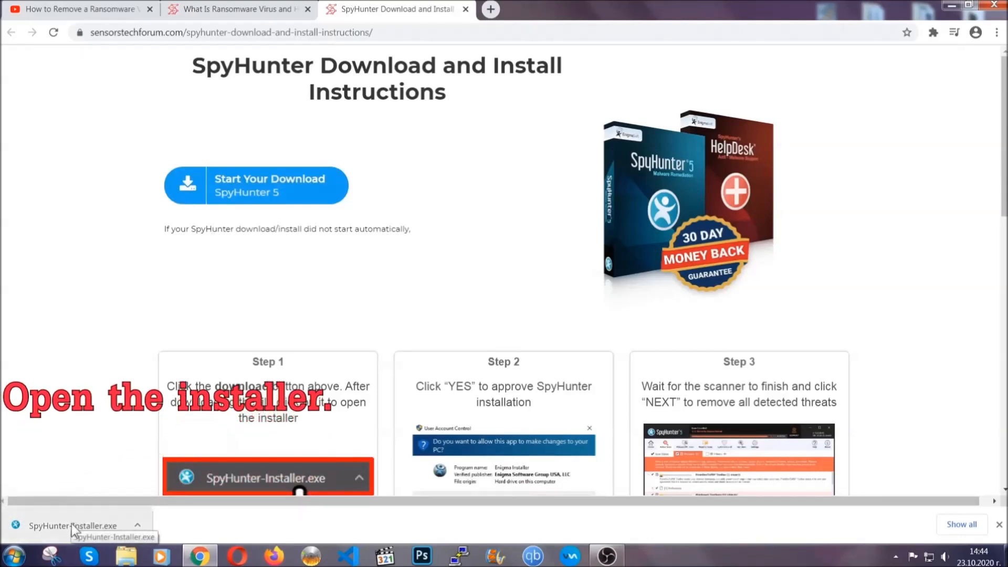
{"action": "left_click", "coordinate": [70, 525]}
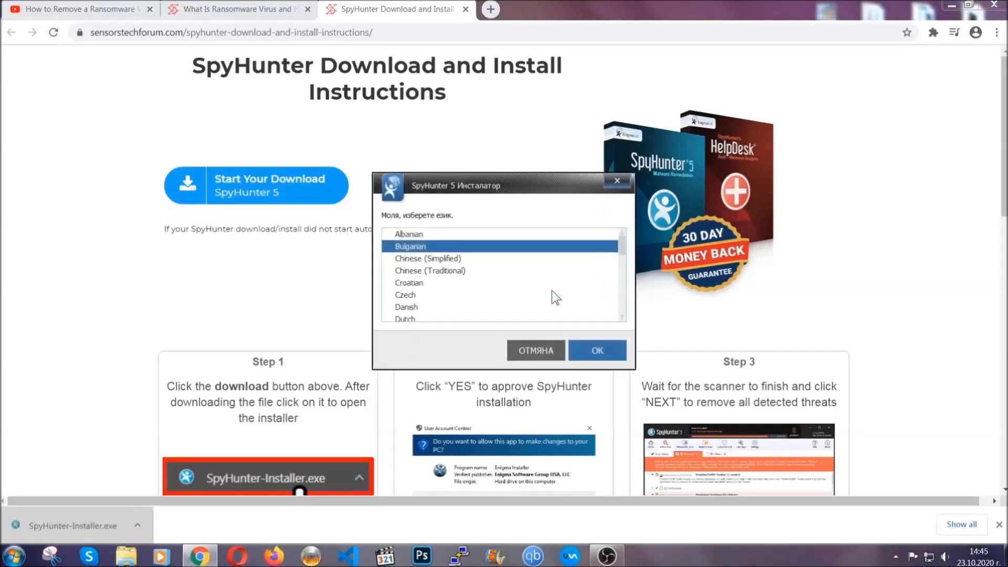
{"action": "scroll", "scroll_direction": "down", "scroll_amount": 3}
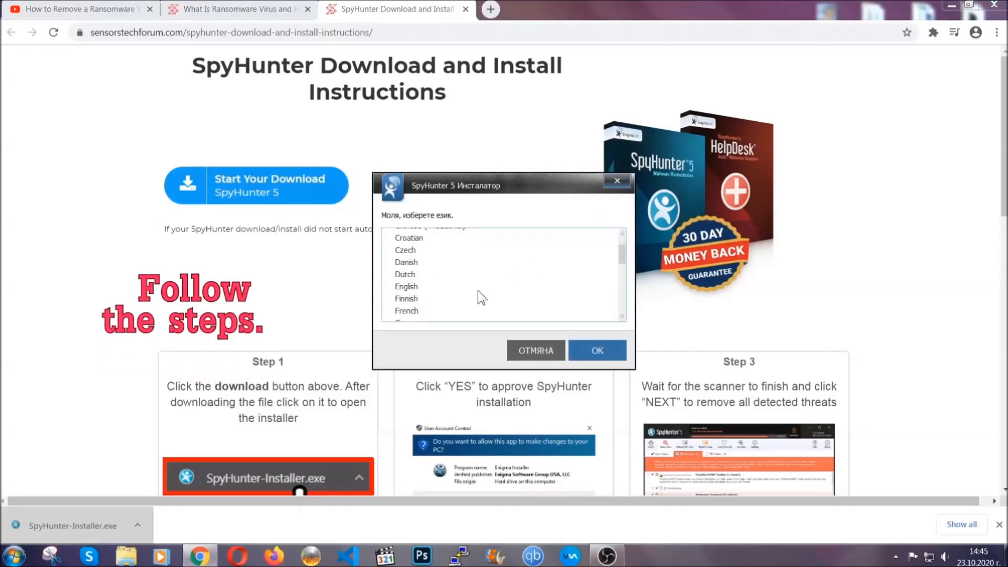
Install SpyHunter 5 in English with the license agreement accepted
{"action": "left_click", "coordinate": [406, 286]}
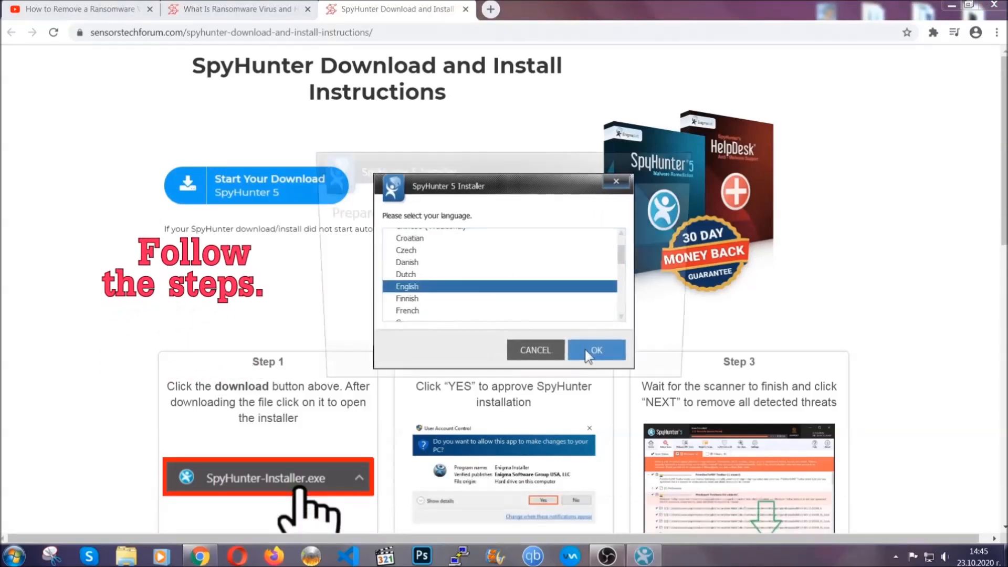
{"action": "left_click", "coordinate": [596, 351]}
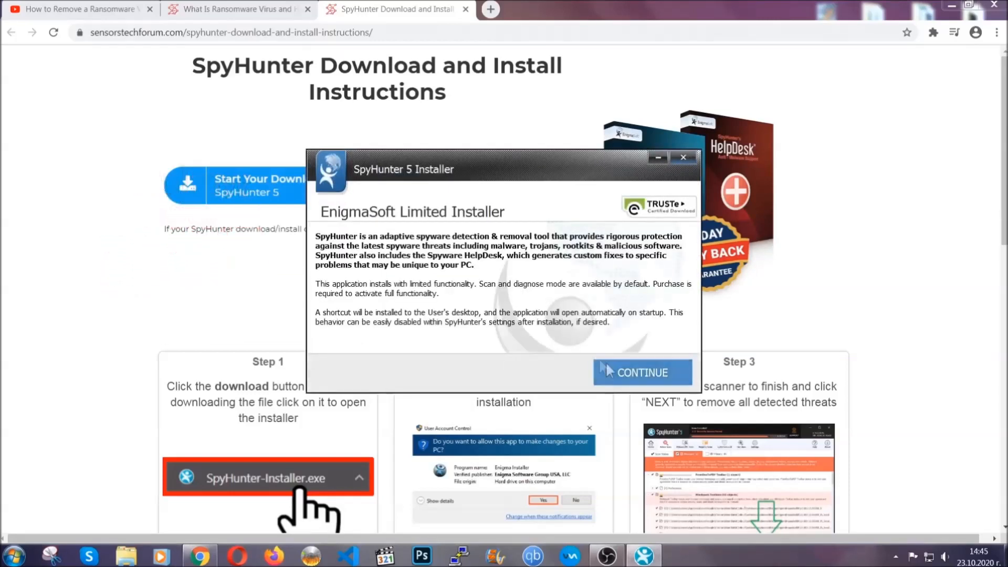
{"action": "left_click", "coordinate": [641, 372]}
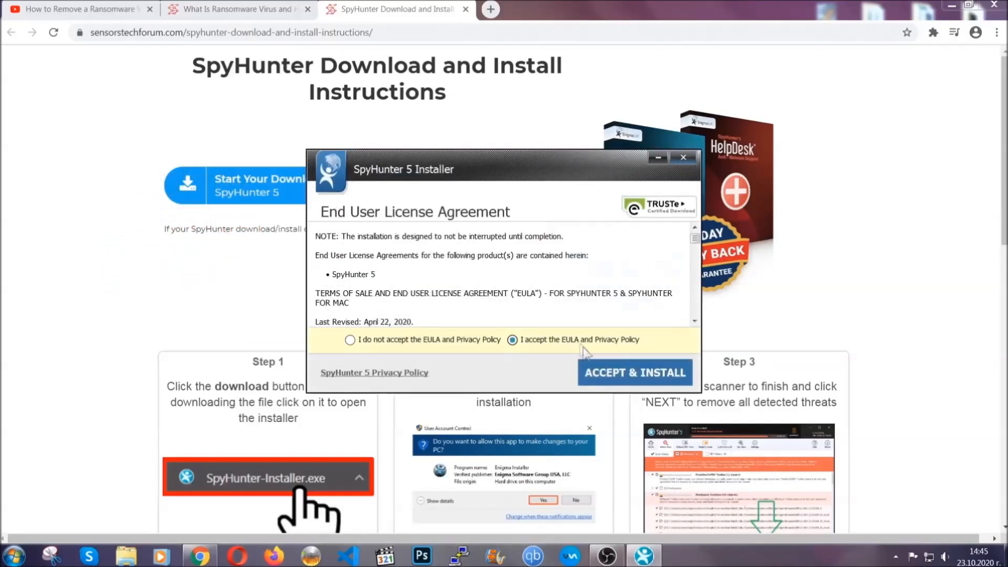
{"action": "left_click", "coordinate": [634, 371]}
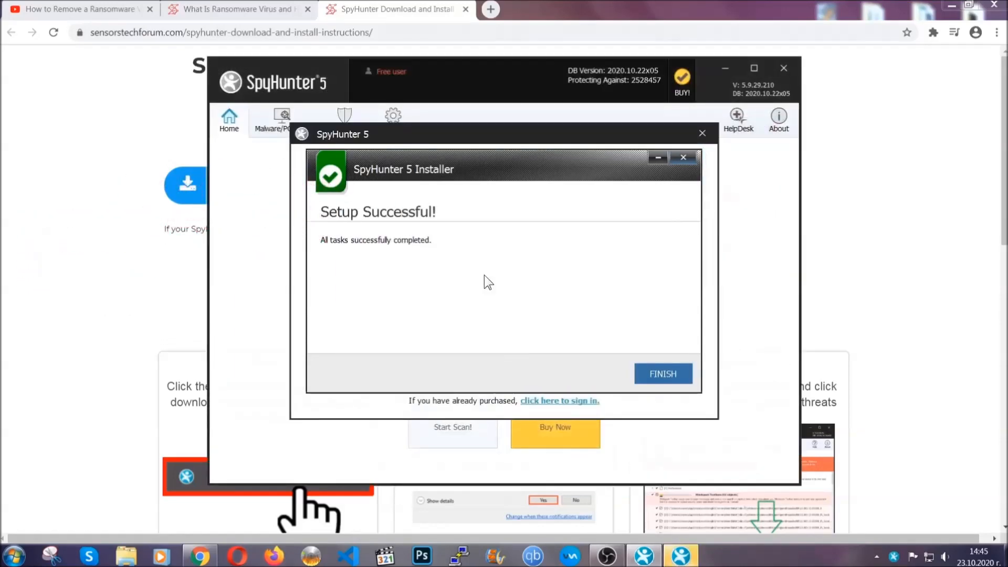
Finish setup and mark the detected Keygen.exe PUP in the scan results for removal
{"action": "left_click", "coordinate": [663, 374]}
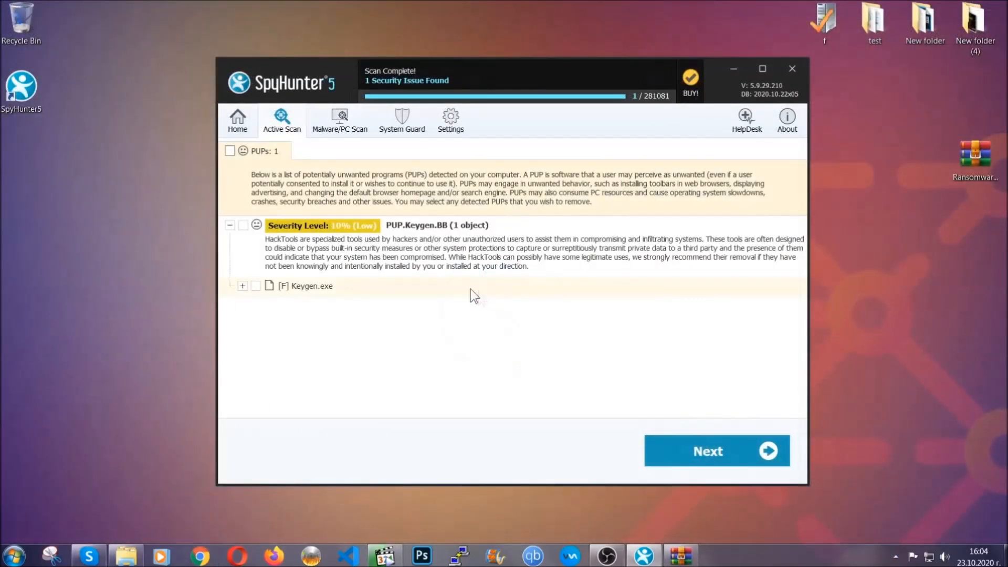
{"action": "left_click", "coordinate": [230, 150]}
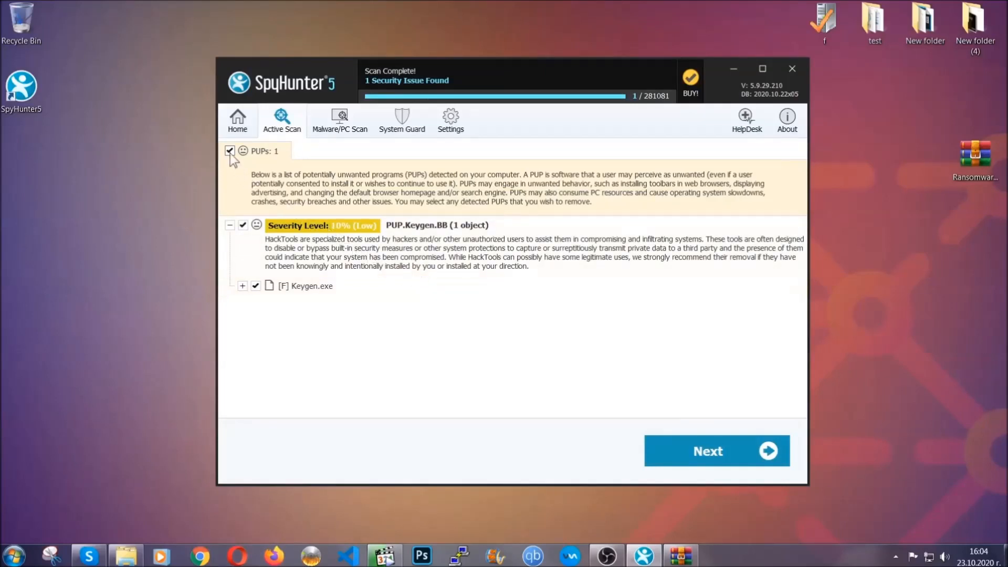
{"action": "mouse_move", "coordinate": [716, 450]}
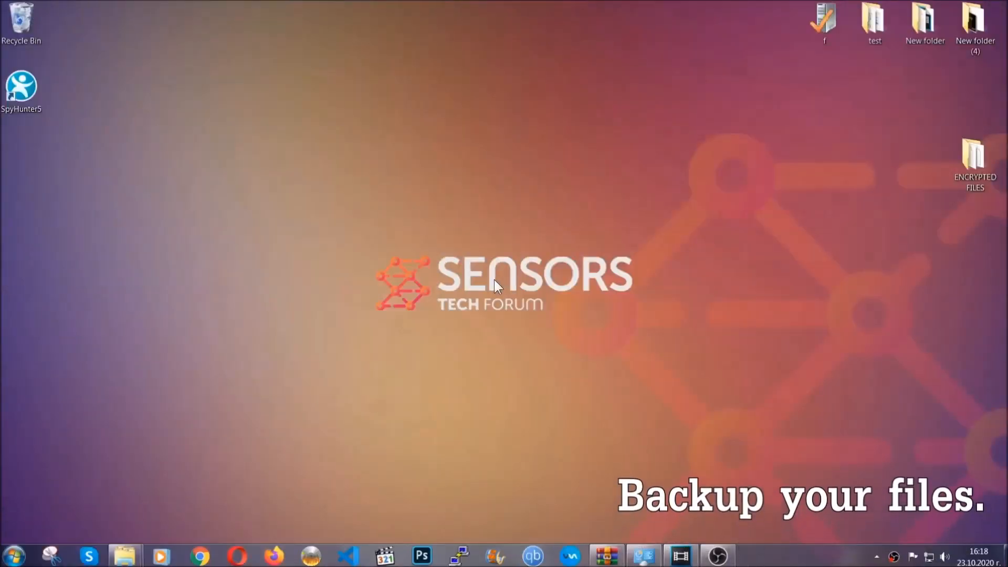
Copy the six encrypted .efji files from ENCRYPTED FILES and paste them onto FLASH DRIVE (H:)
{"action": "left_click", "coordinate": [975, 159]}
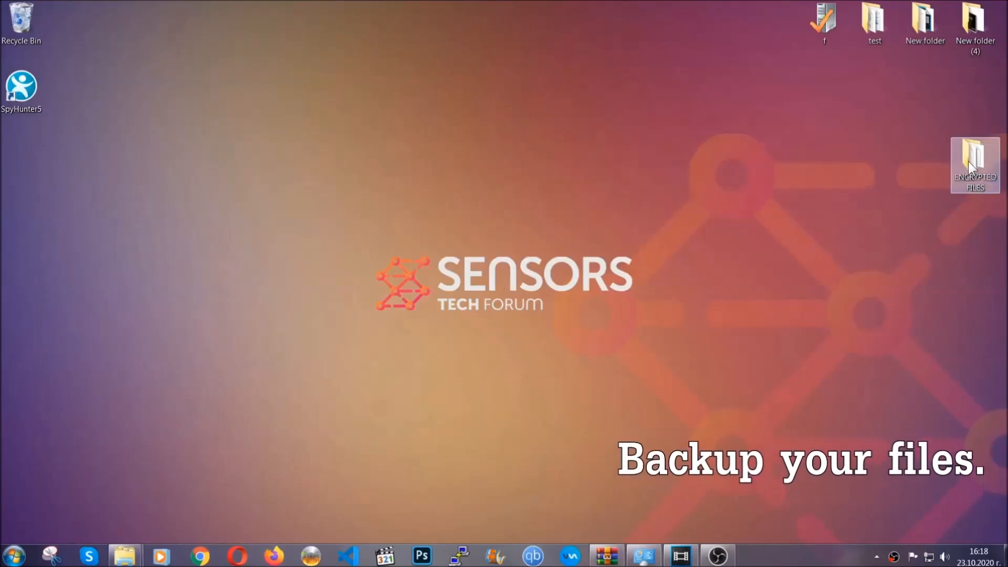
{"action": "double_click", "coordinate": [975, 164]}
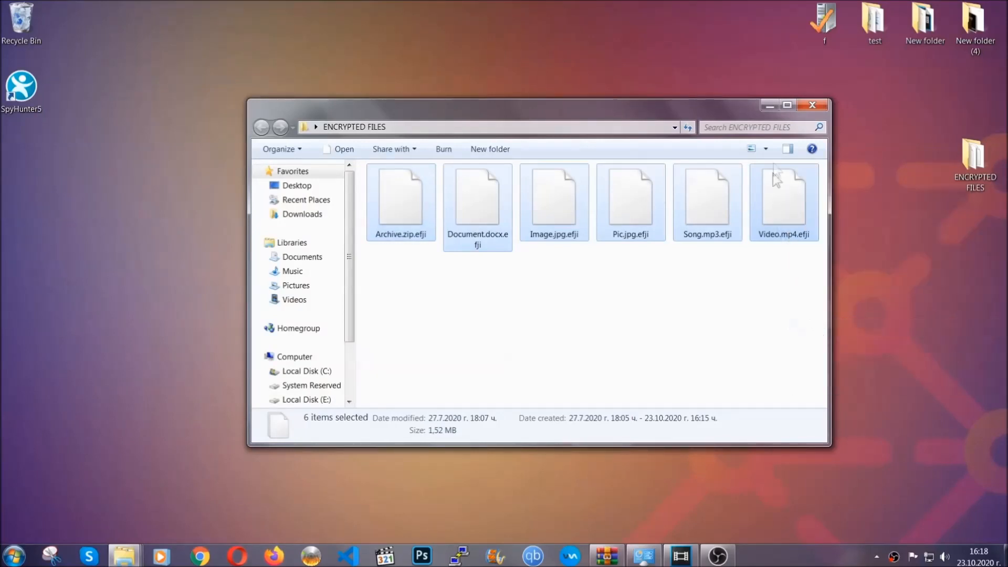
{"action": "left_click", "coordinate": [811, 105]}
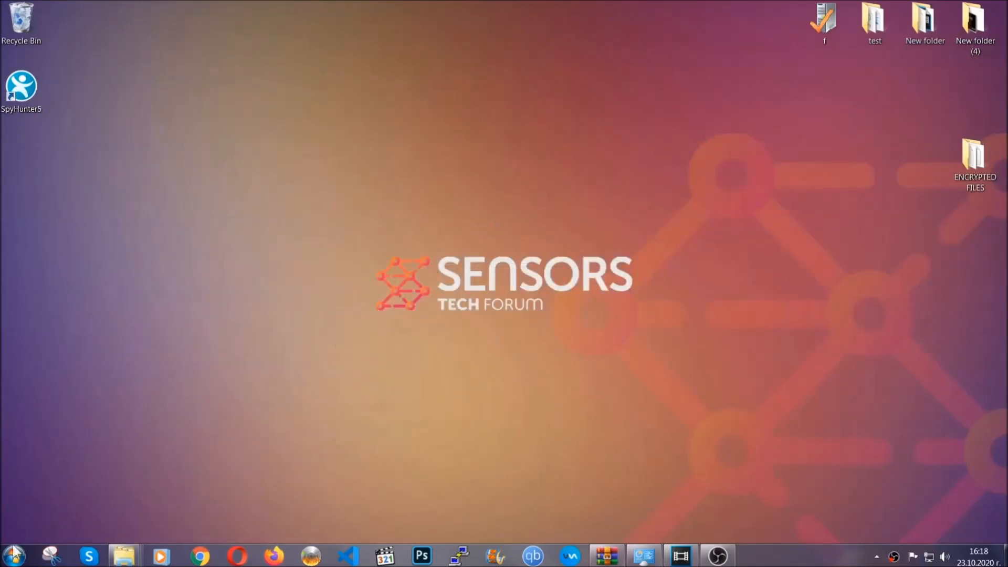
{"action": "mouse_move", "coordinate": [195, 399]}
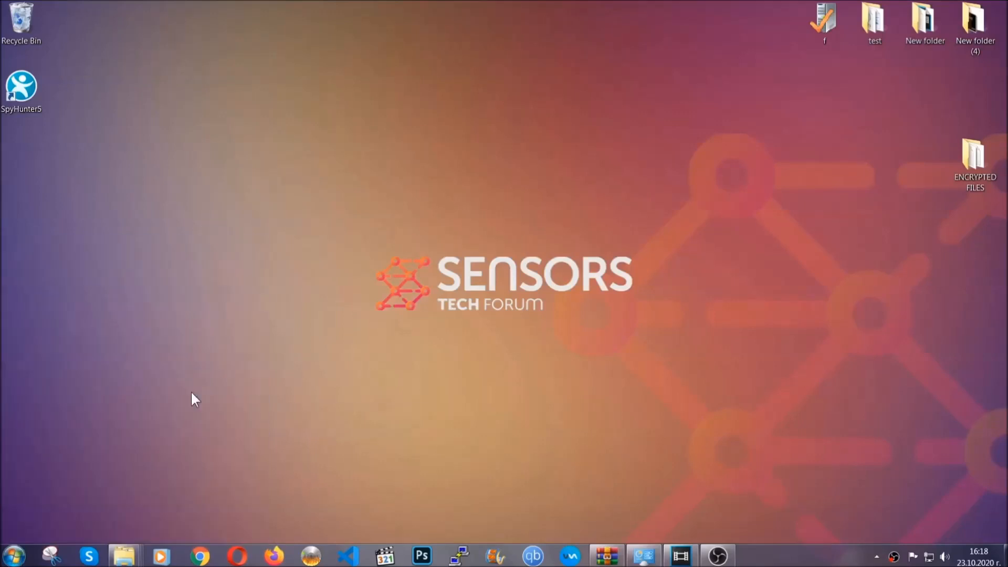
{"action": "left_click", "coordinate": [122, 556]}
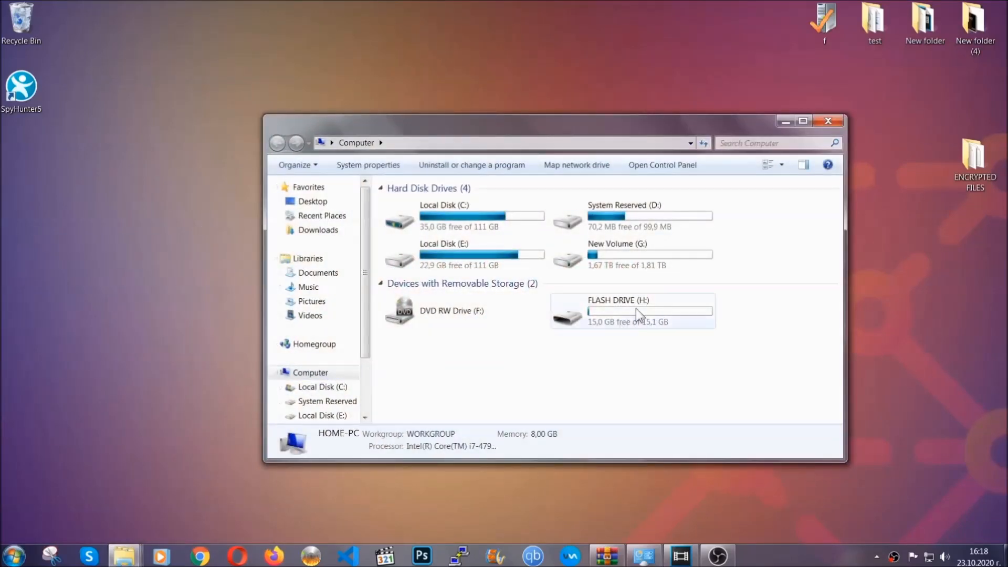
{"action": "double_click", "coordinate": [631, 311]}
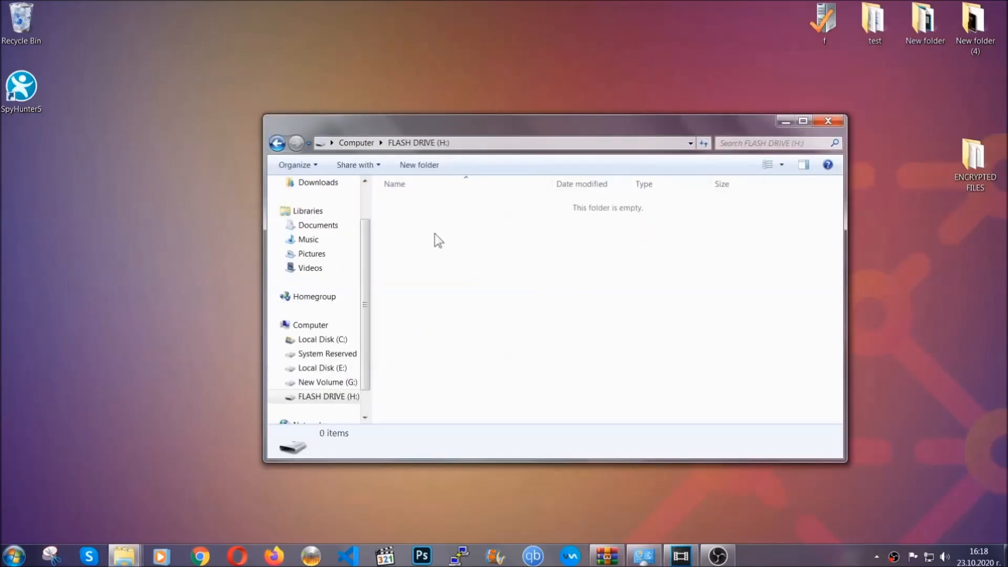
{"action": "right_click", "coordinate": [437, 239]}
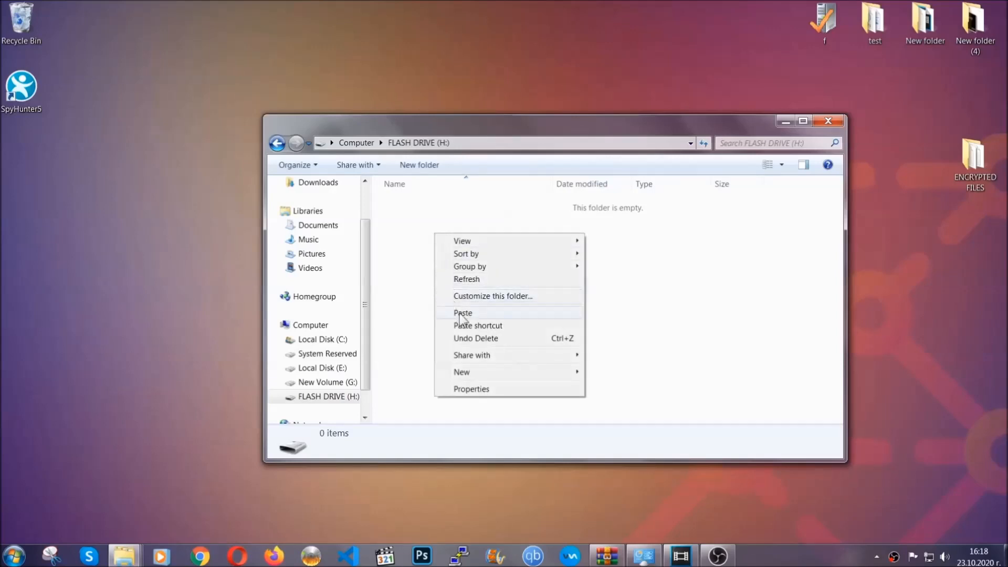
{"action": "left_click", "coordinate": [463, 313]}
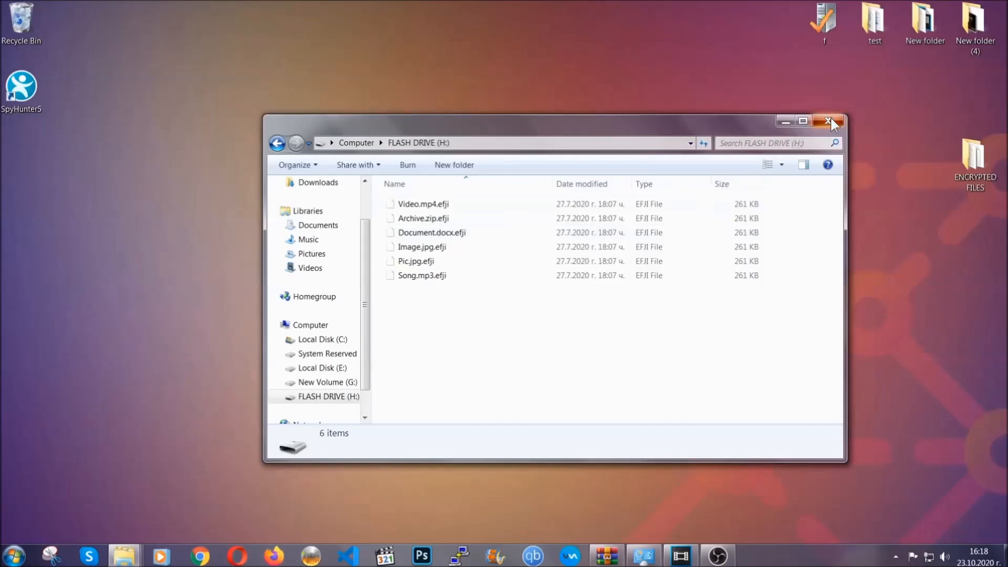
{"action": "left_click", "coordinate": [832, 120]}
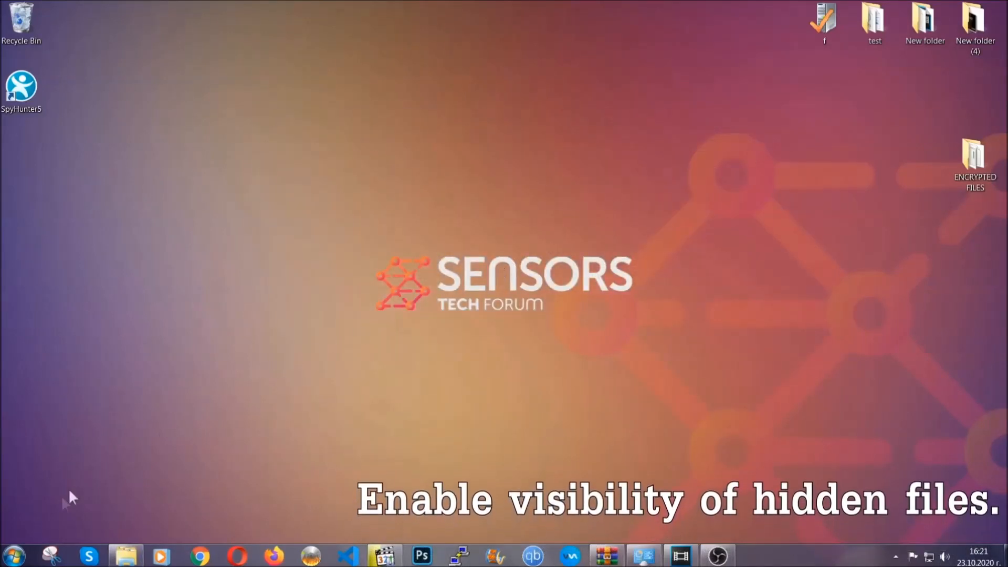
Search Start for 'show hidden files and folders' and open that Folder Options setting
{"action": "left_click", "coordinate": [13, 554]}
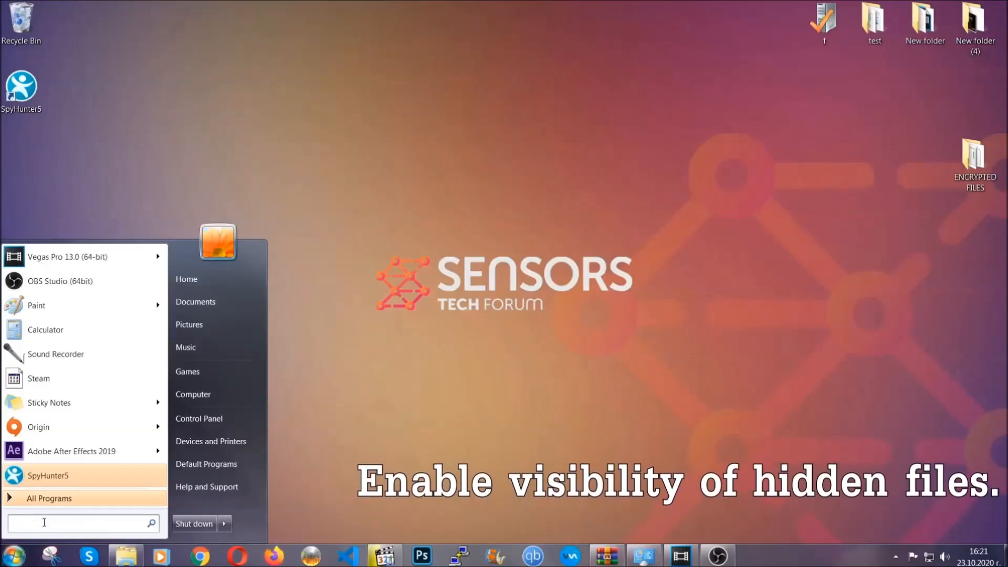
{"action": "type", "text": "s"}
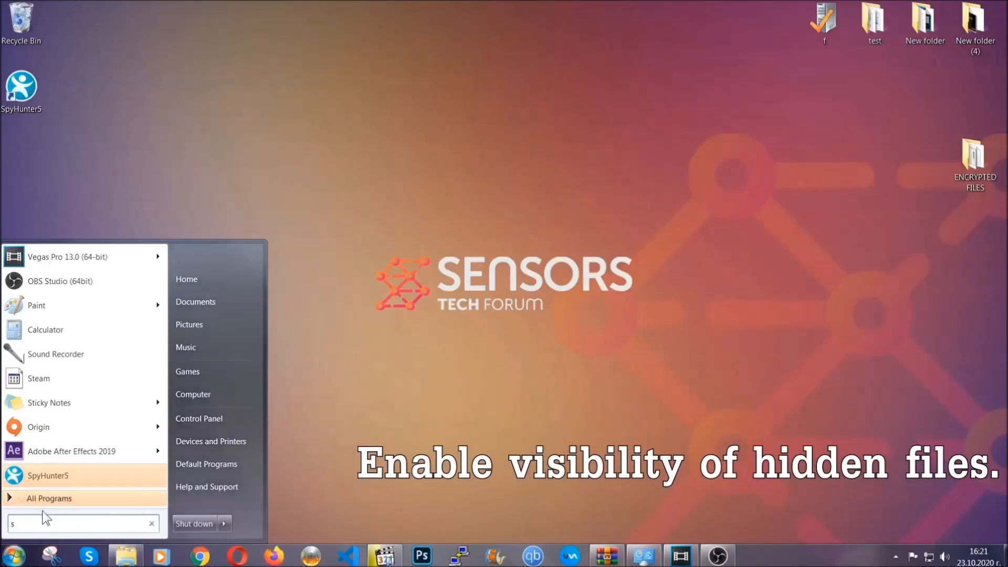
{"action": "type", "text": "how hidden files"}
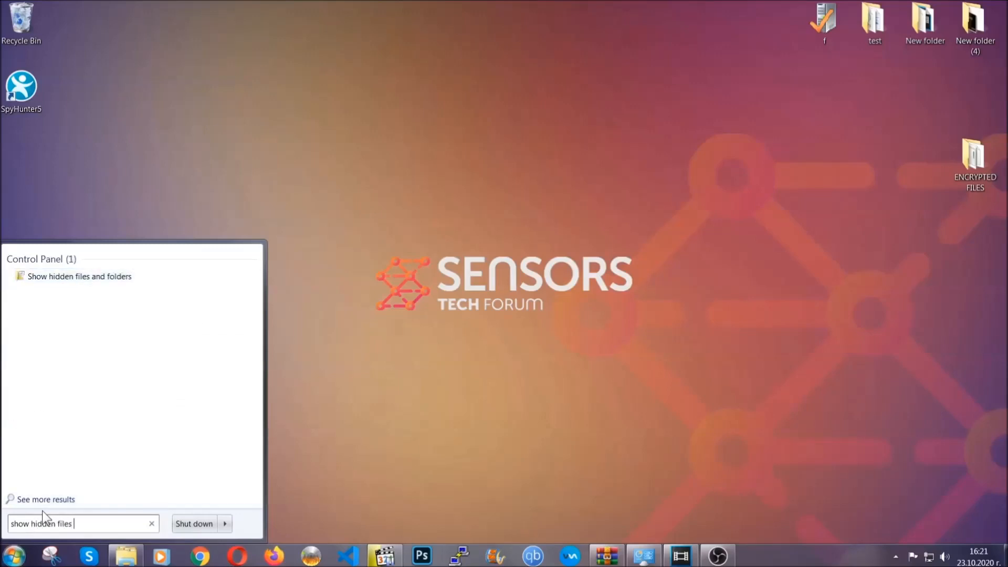
{"action": "type", "text": "and folders"}
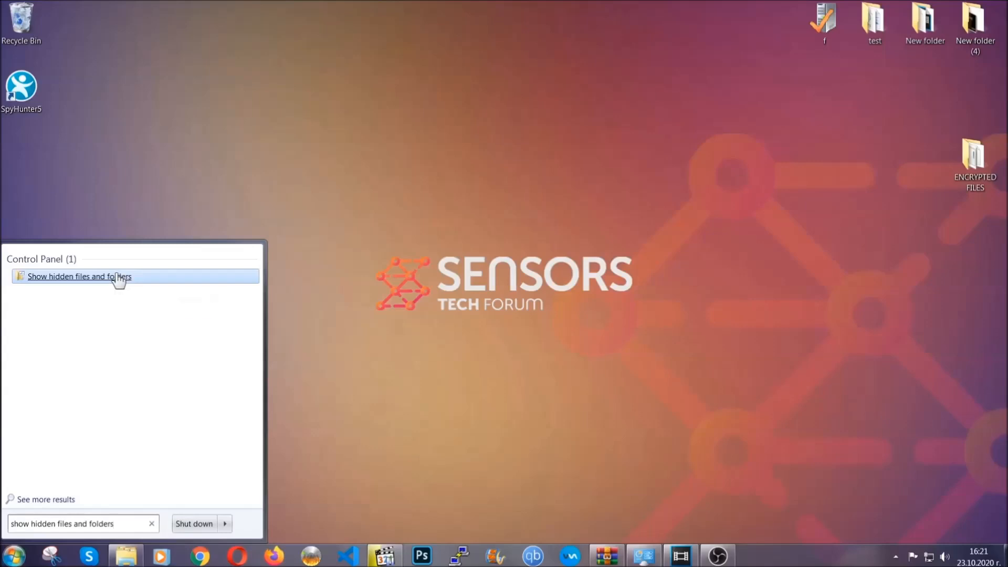
{"action": "left_click", "coordinate": [79, 276]}
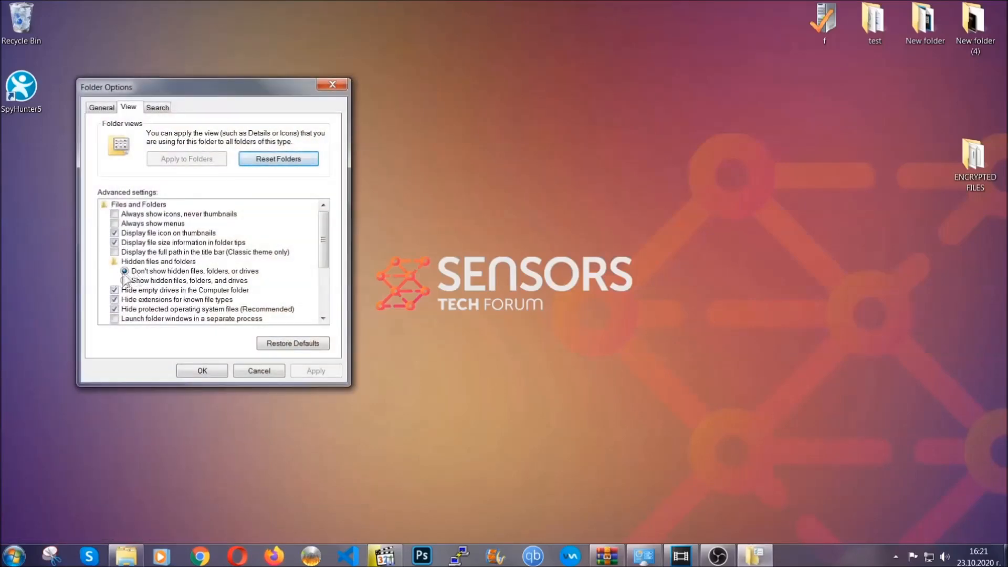
Enable 'Show hidden files, folders, and drives', apply it and close Folder Options
{"action": "left_click", "coordinate": [125, 280]}
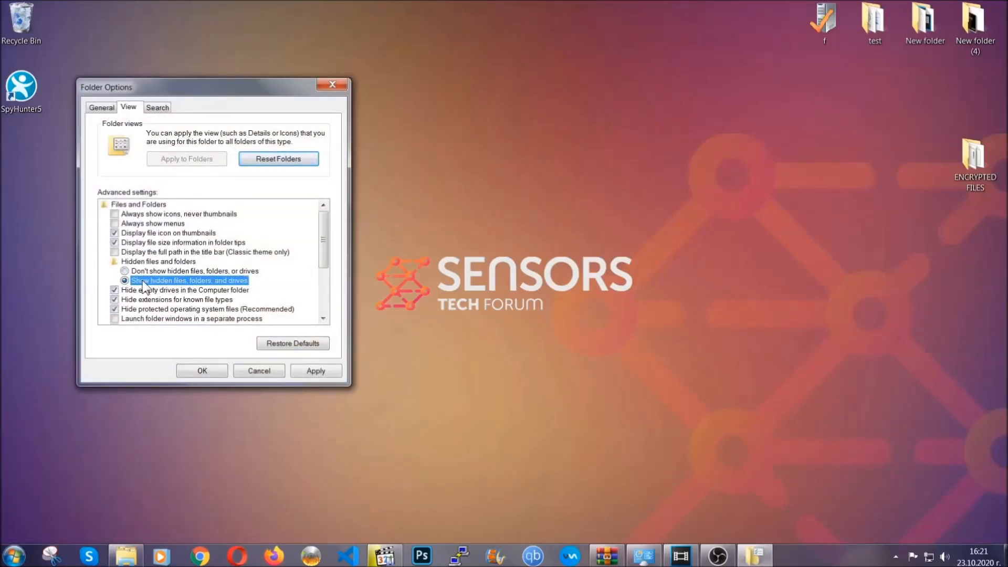
{"action": "left_click", "coordinate": [315, 371]}
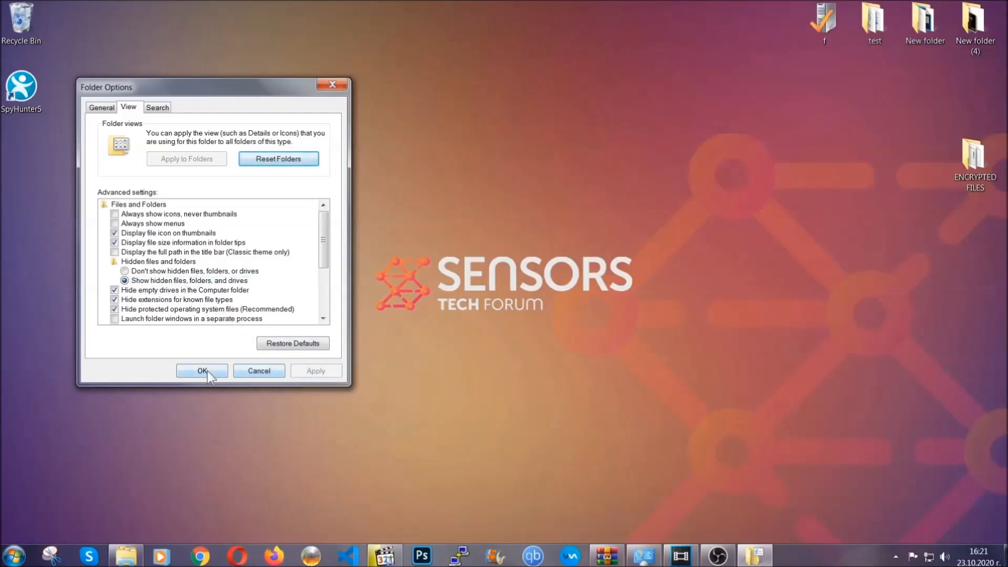
{"action": "left_click", "coordinate": [202, 371]}
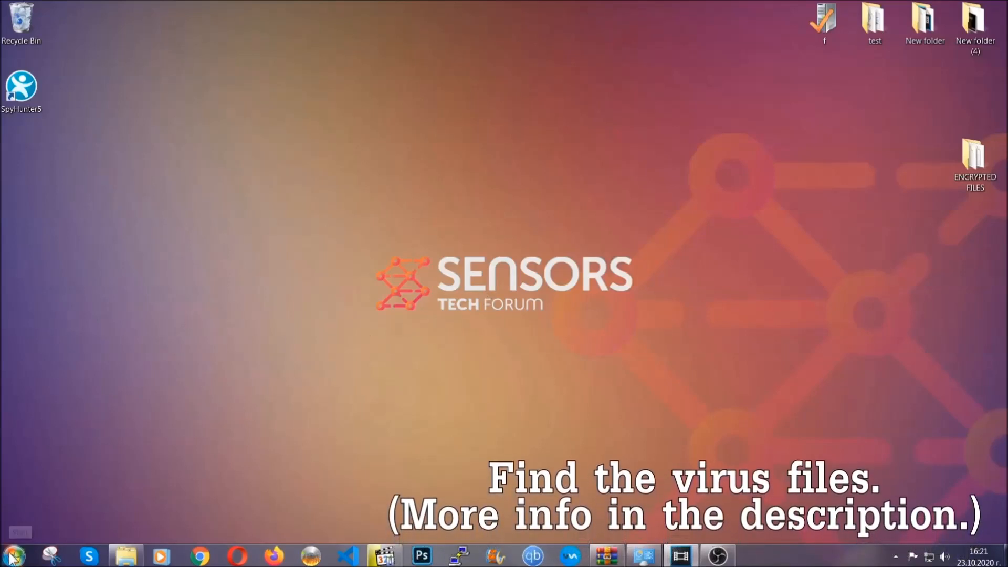
Search the whole computer for 'fileextension:exe Example Virus Name'
{"action": "left_click", "coordinate": [11, 555]}
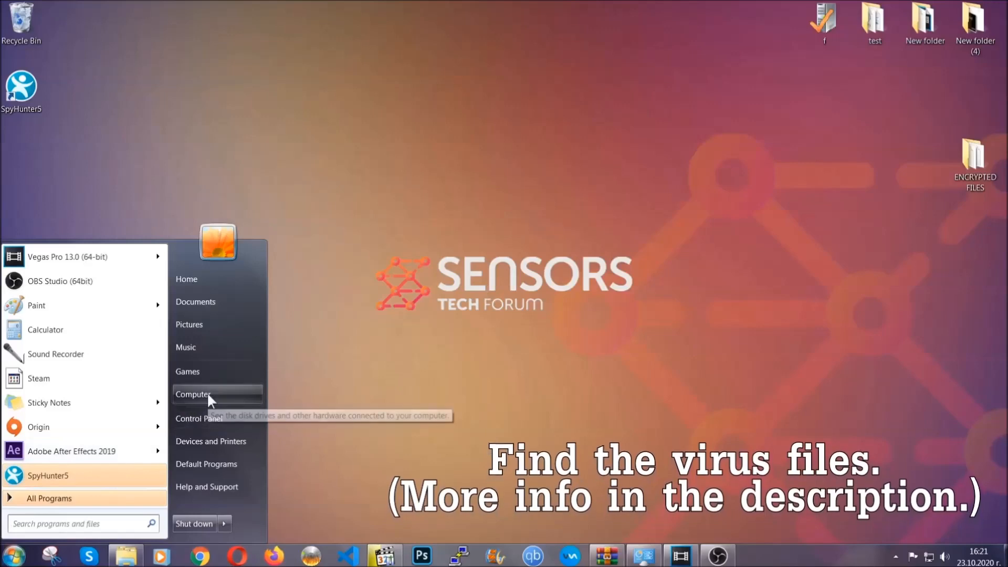
{"action": "left_click", "coordinate": [193, 394]}
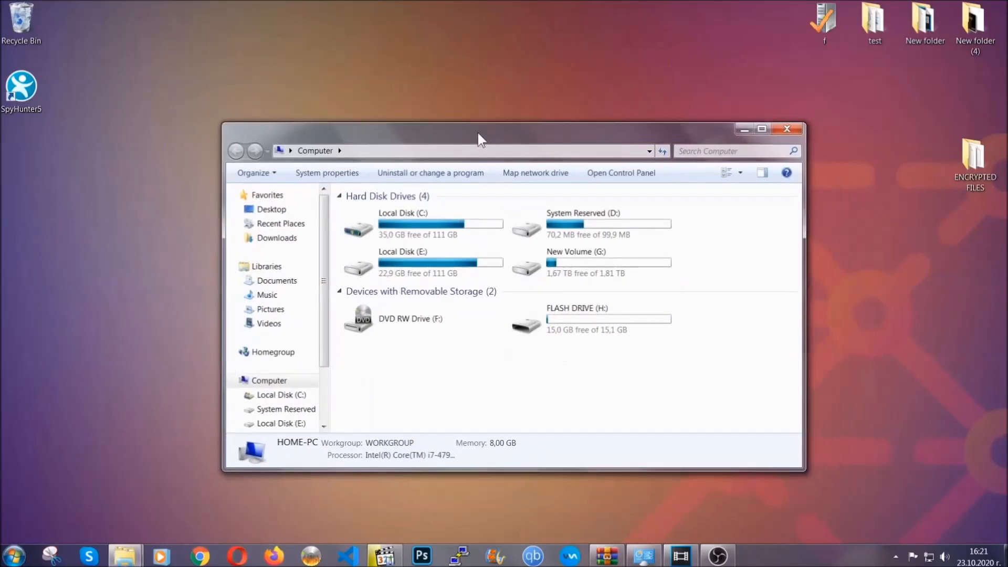
{"action": "left_click", "coordinate": [733, 150]}
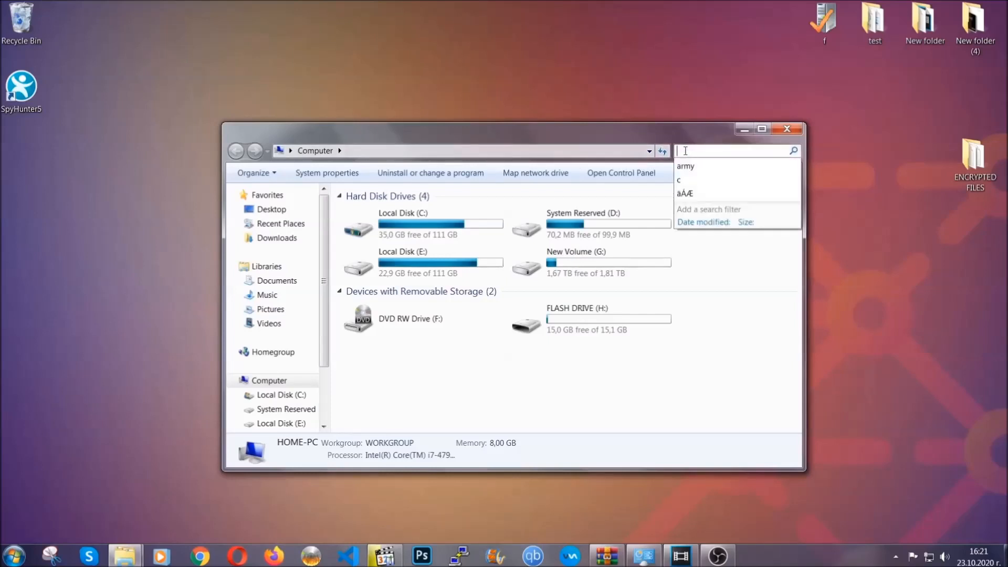
{"action": "type", "text": "fileextension:exe E"}
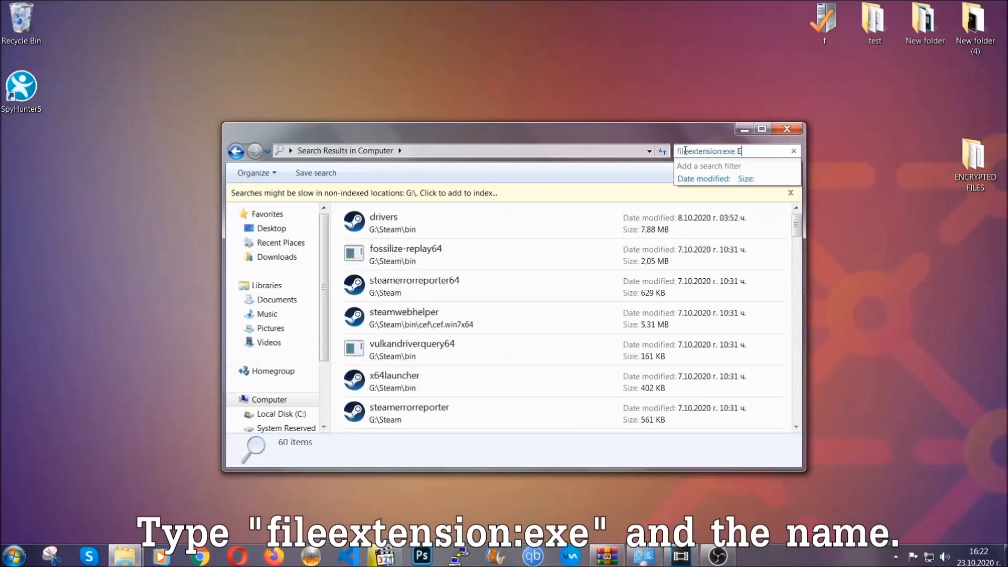
{"action": "type", "text": "xample Virus Name"}
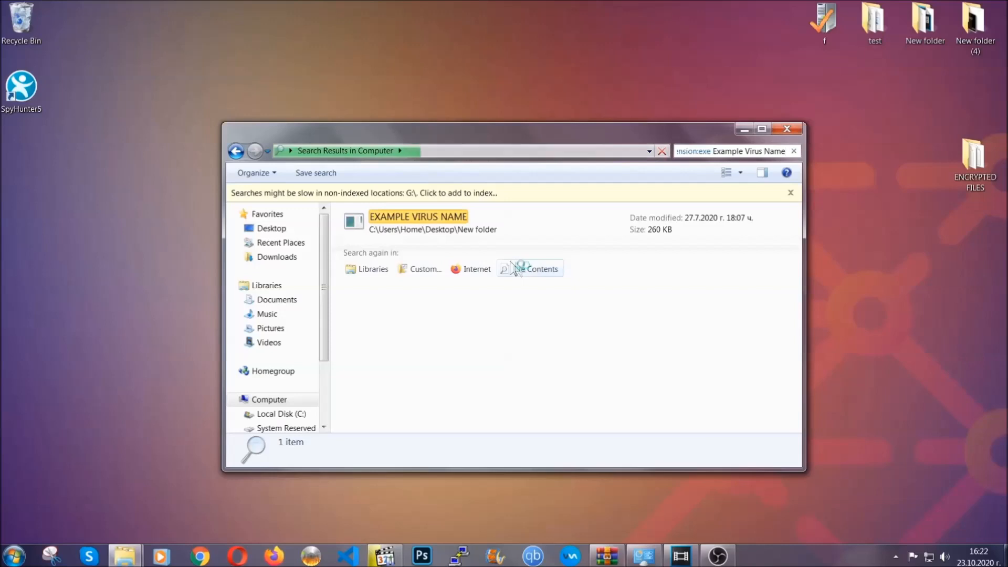
Delete the found EXAMPLE VIRUS NAME file, moving it to the Recycle Bin
{"action": "left_click", "coordinate": [418, 222]}
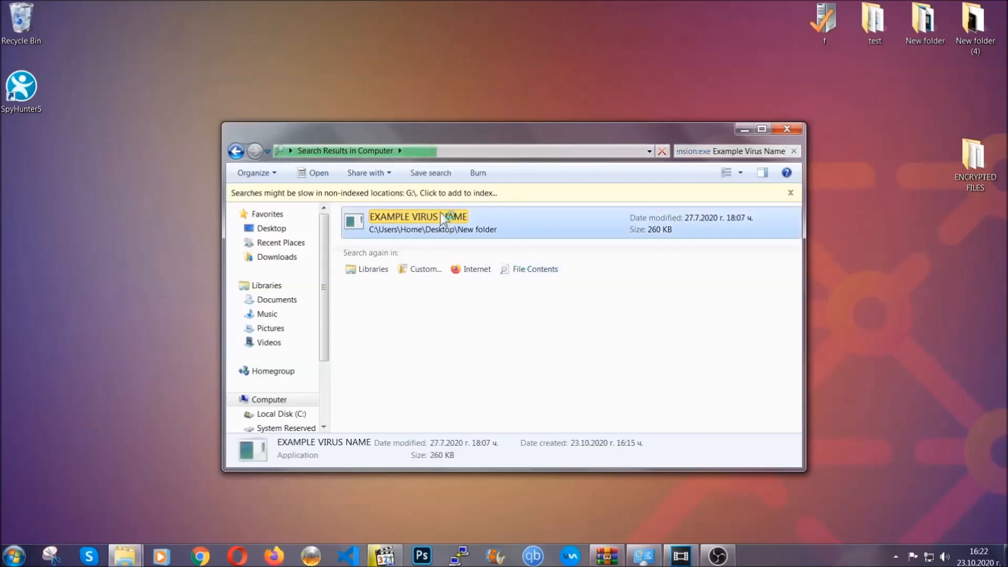
{"action": "right_click", "coordinate": [419, 216]}
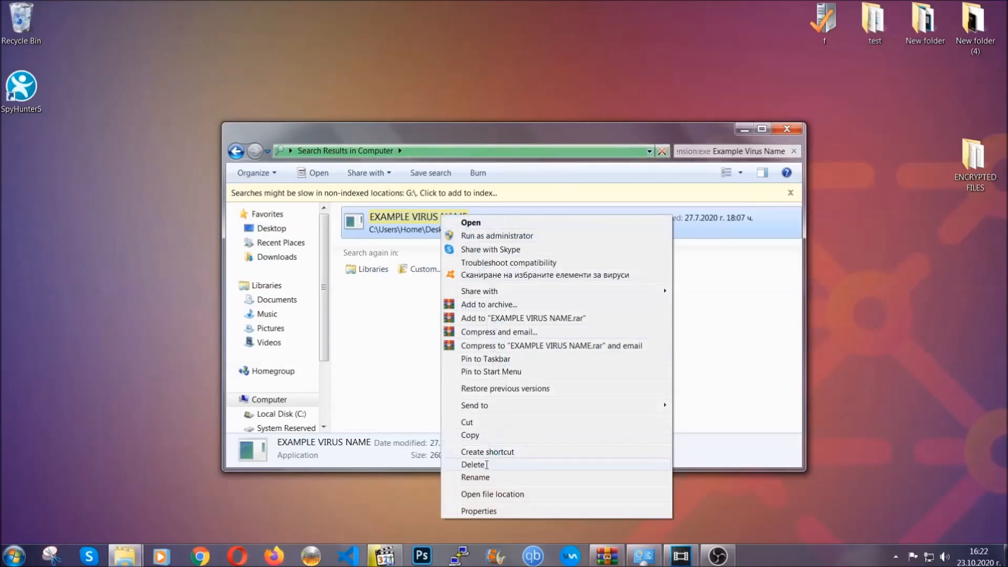
{"action": "left_click", "coordinate": [473, 464]}
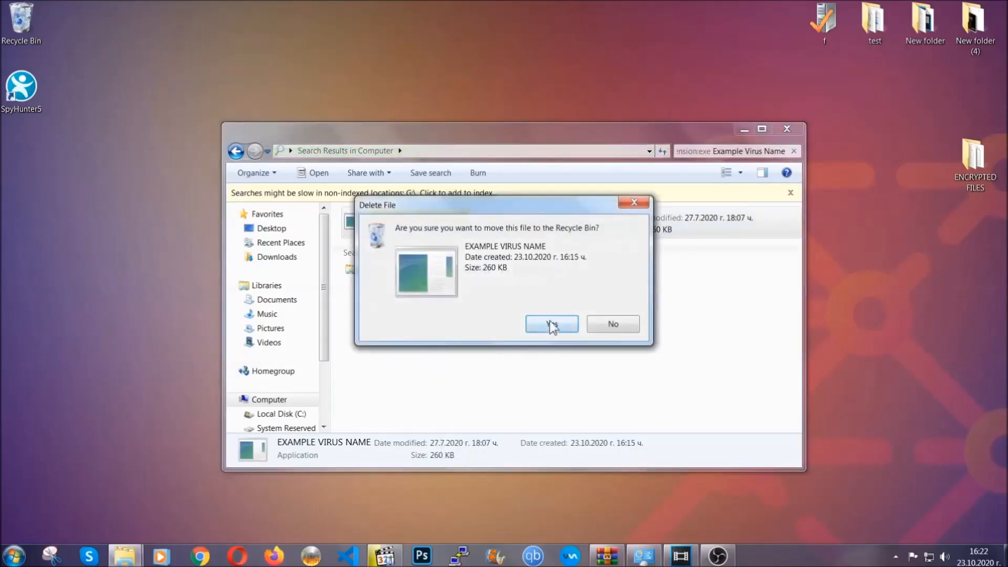
{"action": "left_click", "coordinate": [551, 323]}
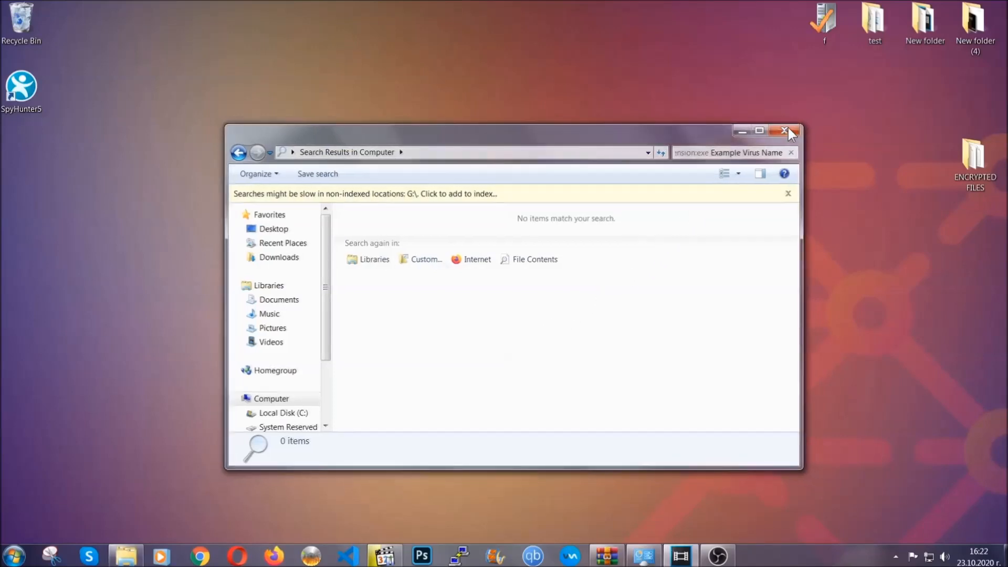
Close the search results and launch the Registry Editor via Run with REGEDIT
{"action": "left_click", "coordinate": [785, 130]}
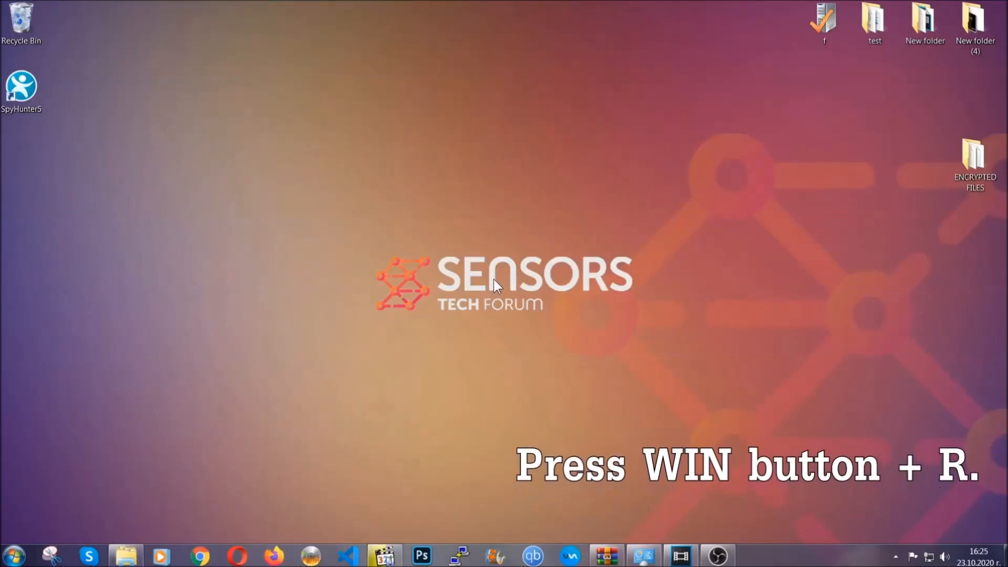
{"action": "key", "text": "Win+r"}
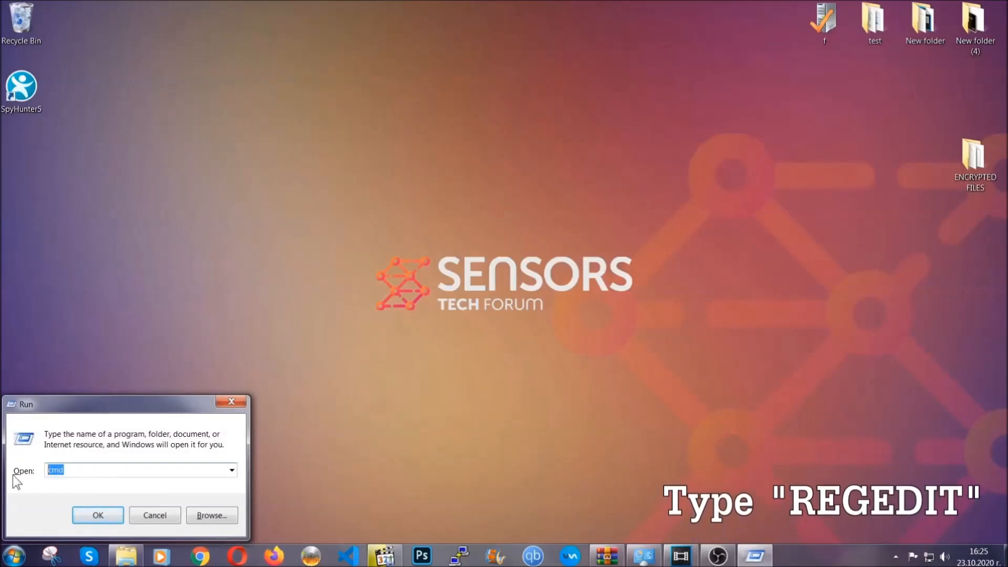
{"action": "type", "text": "REGEDIT"}
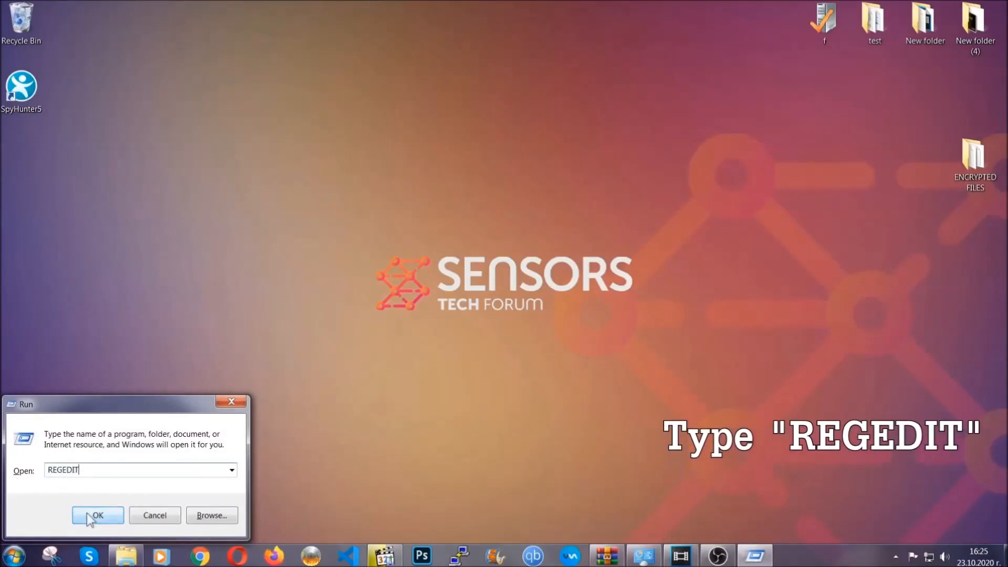
{"action": "left_click", "coordinate": [96, 514]}
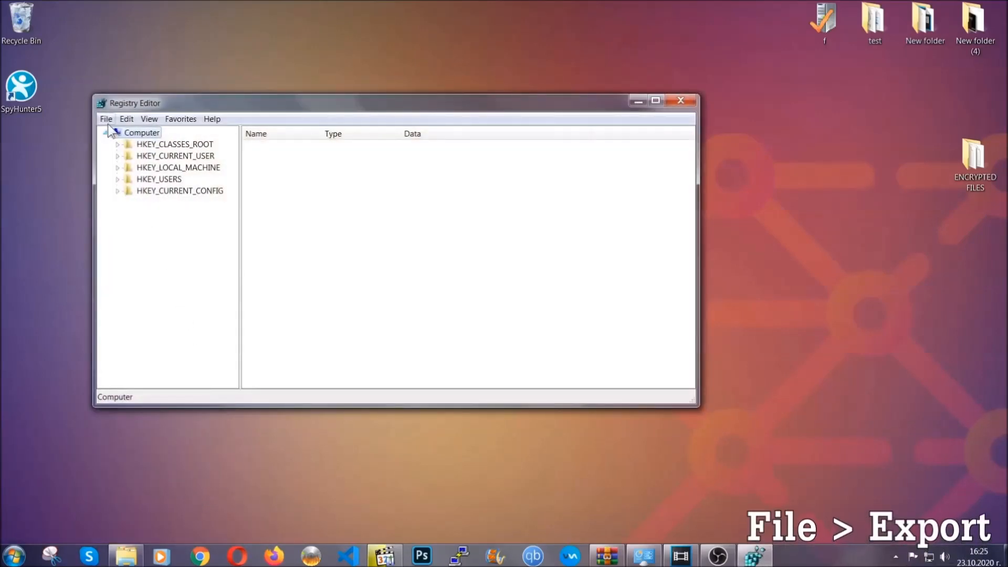
Export the entire registry to a file named BACKUP on the Desktop
{"action": "left_click", "coordinate": [105, 119]}
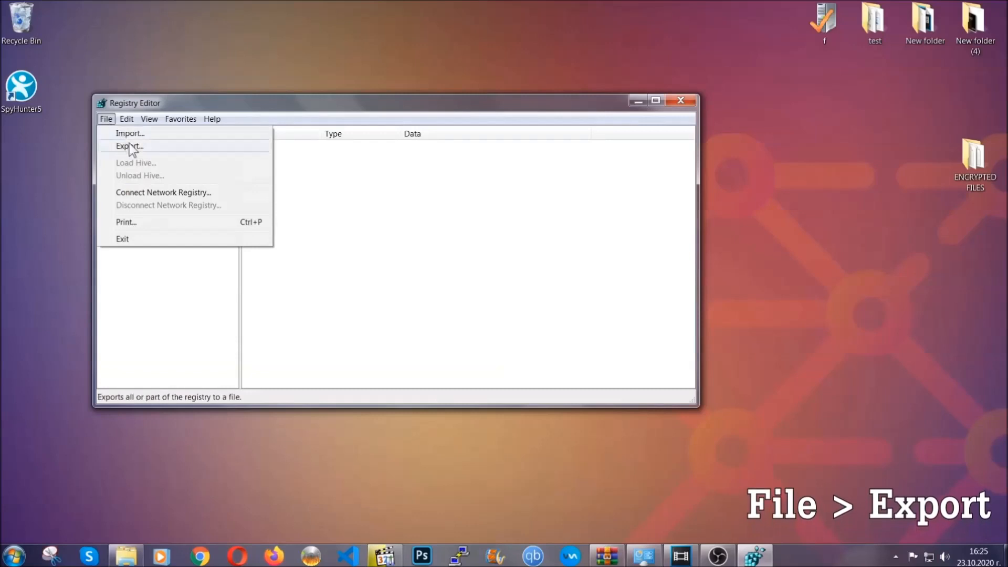
{"action": "left_click", "coordinate": [129, 145]}
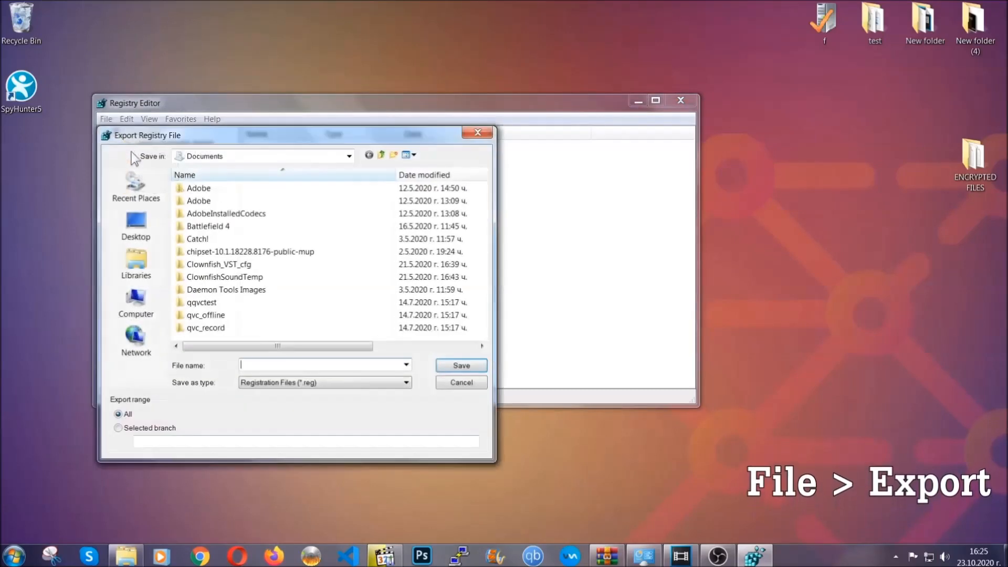
{"action": "left_click", "coordinate": [135, 224]}
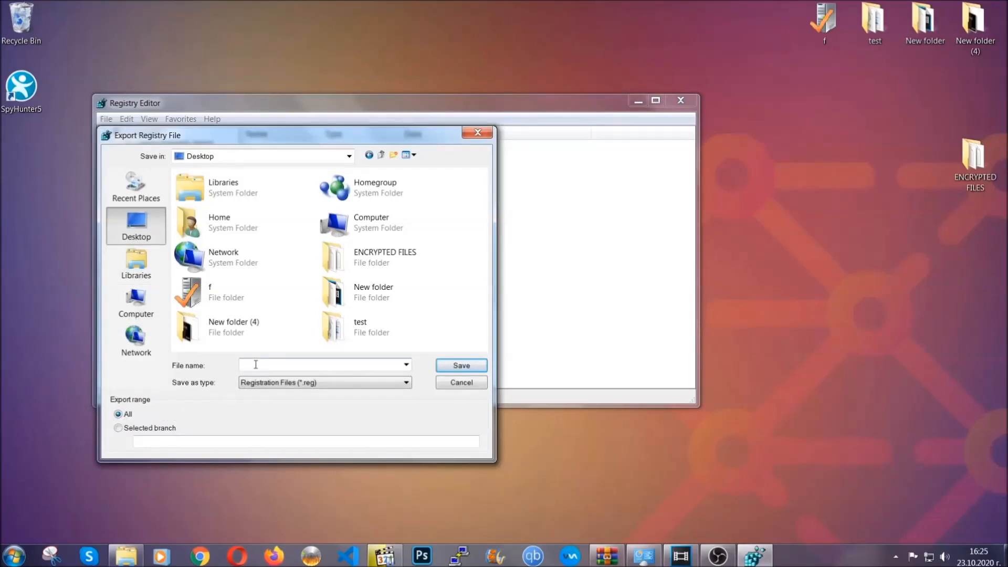
{"action": "type", "text": "BACKUP"}
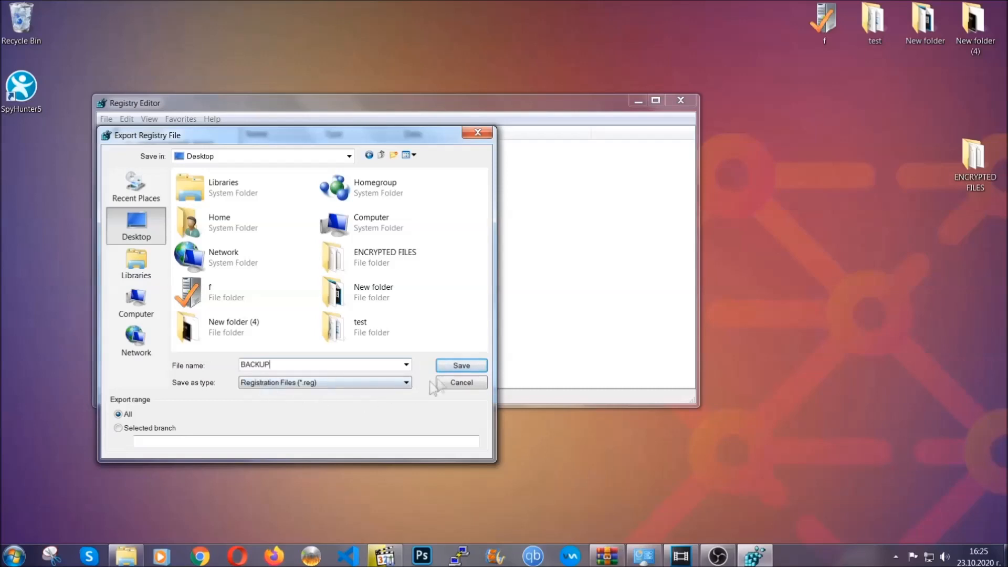
{"action": "left_click", "coordinate": [460, 366]}
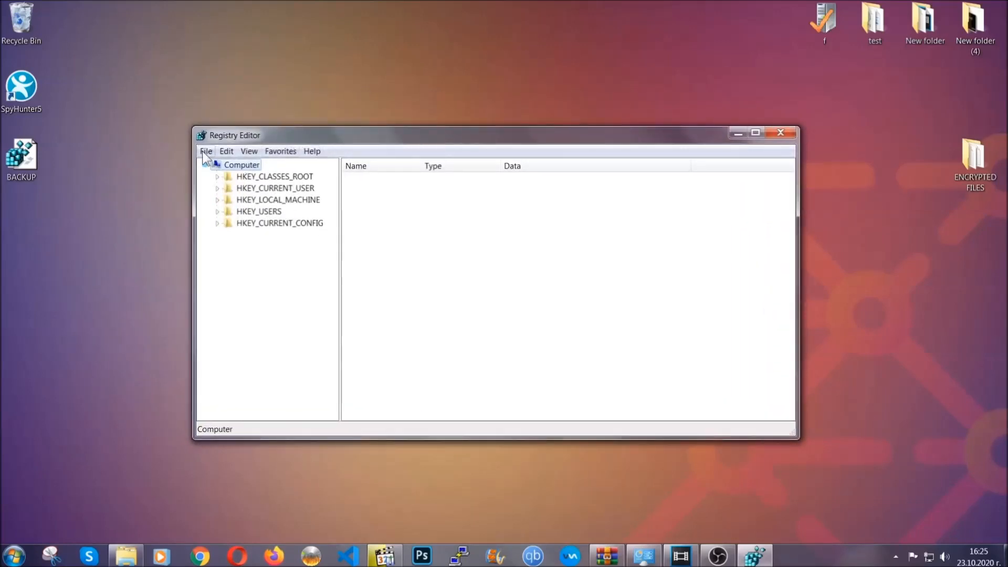
Select the HKEY_CURRENT_USER hive and bring up the Find dialog for keys
{"action": "left_click", "coordinate": [206, 150]}
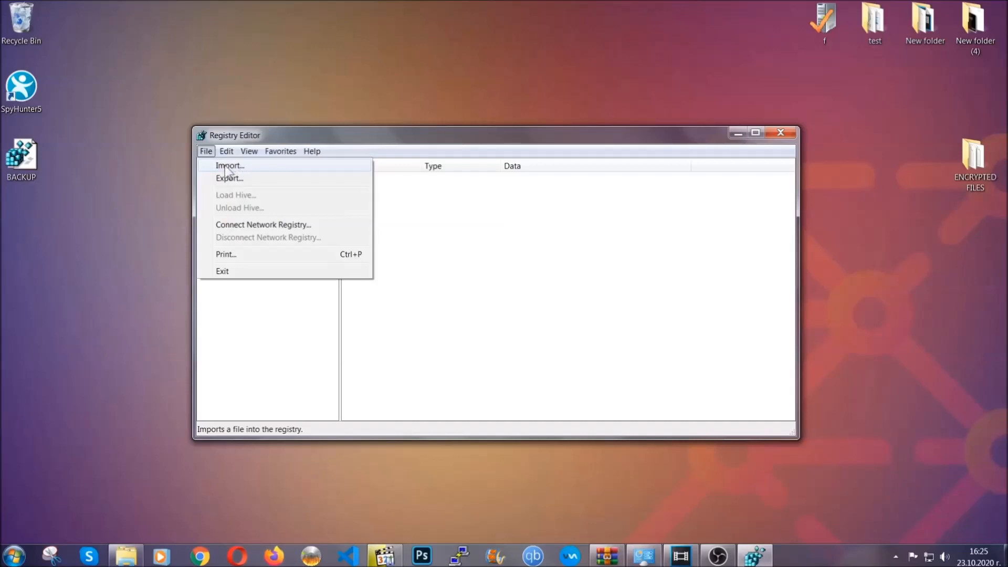
{"action": "left_click", "coordinate": [206, 150]}
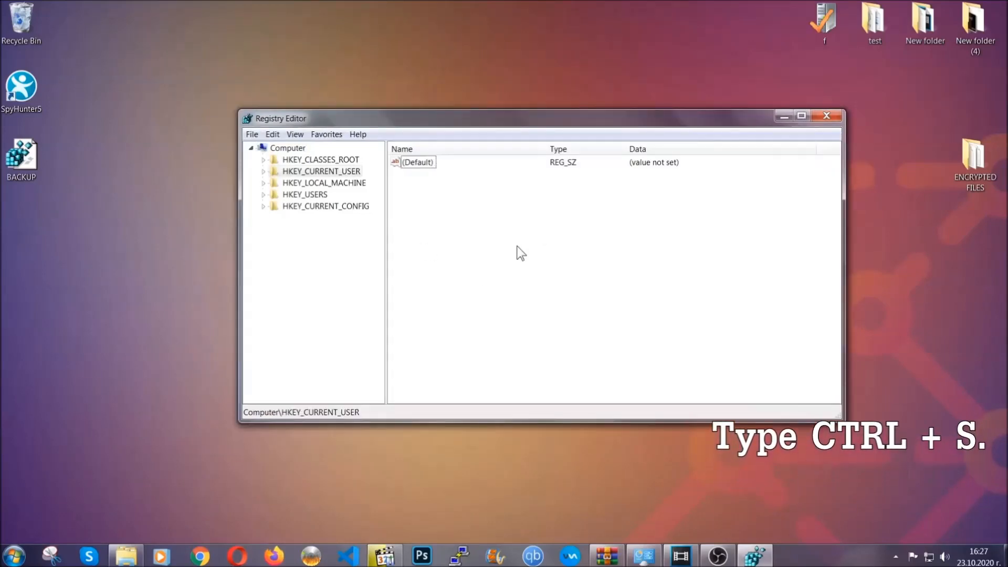
{"action": "key", "text": "ctrl+f"}
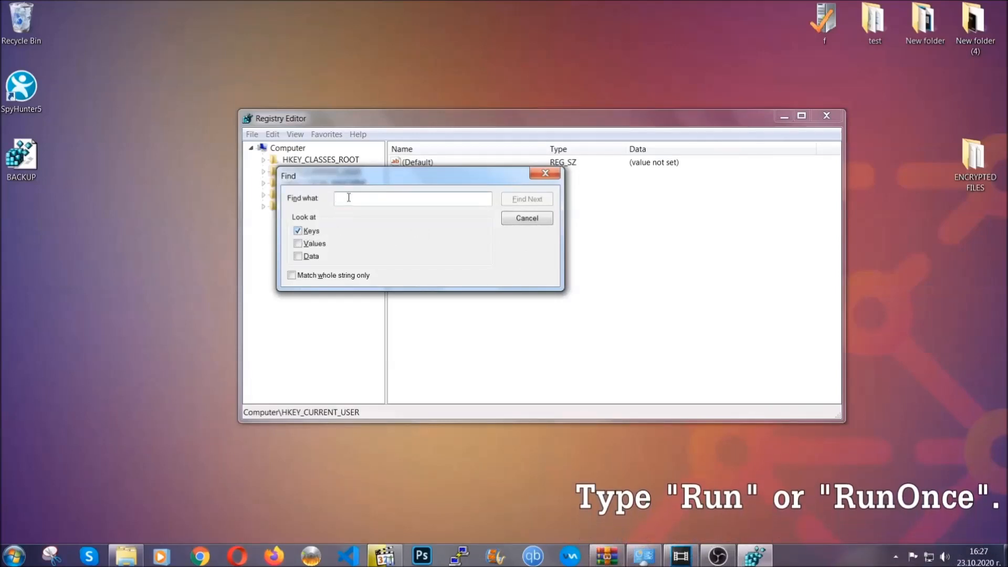
Find 'RunO' and navigate to the current user's CurrentVersion Run key
{"action": "type", "text": "RunOnce"}
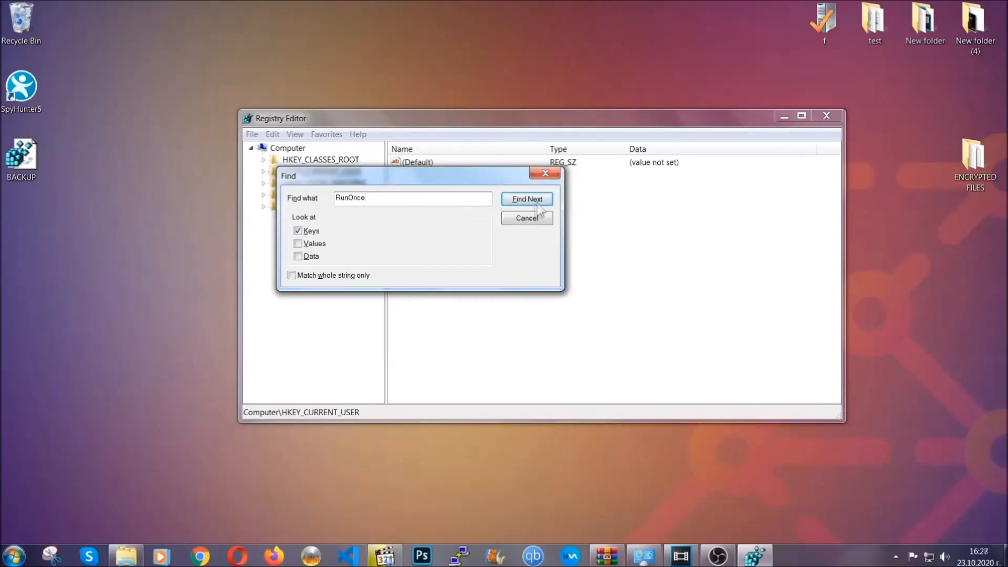
{"action": "left_click", "coordinate": [526, 198]}
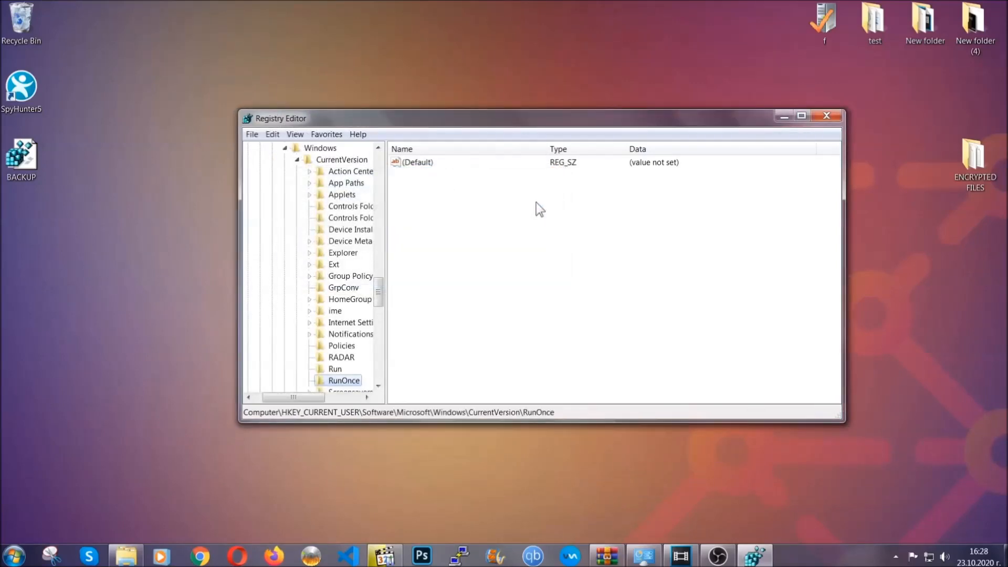
{"action": "scroll", "scroll_direction": "down", "scroll_amount": 3}
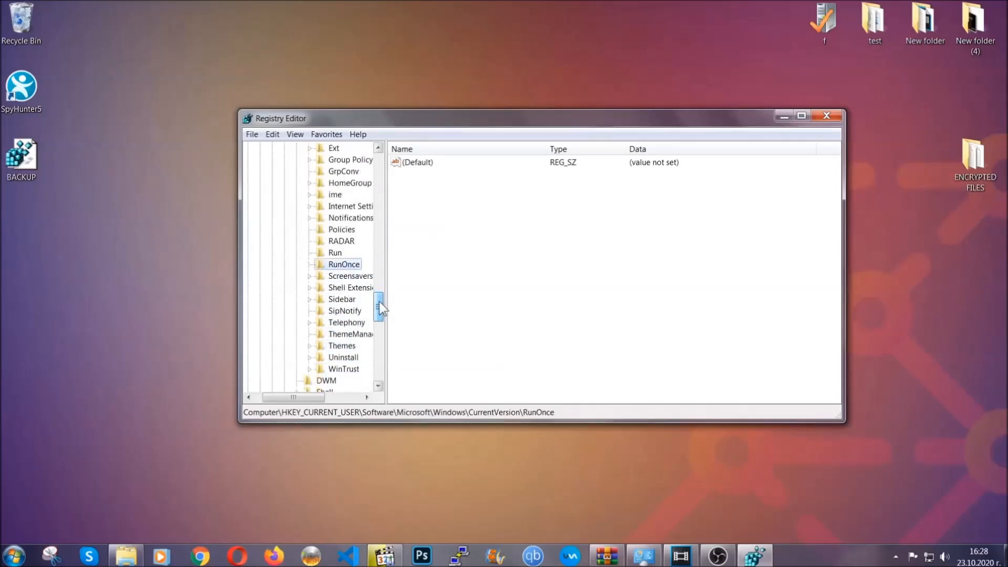
{"action": "left_click", "coordinate": [335, 253]}
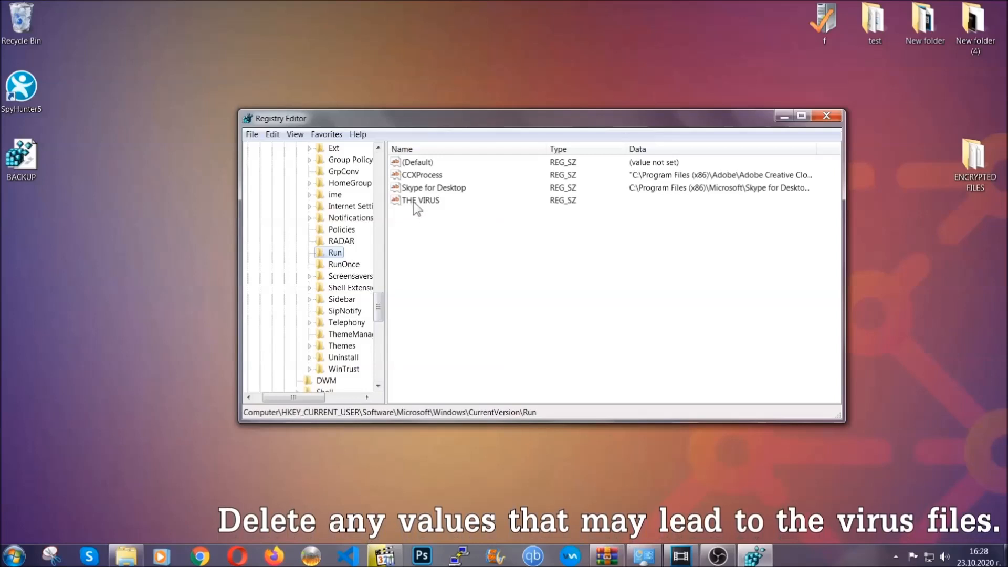
Delete THE VIRUS value from the Run key, close Registry Editor and return to the file-recovery article
{"action": "right_click", "coordinate": [421, 199]}
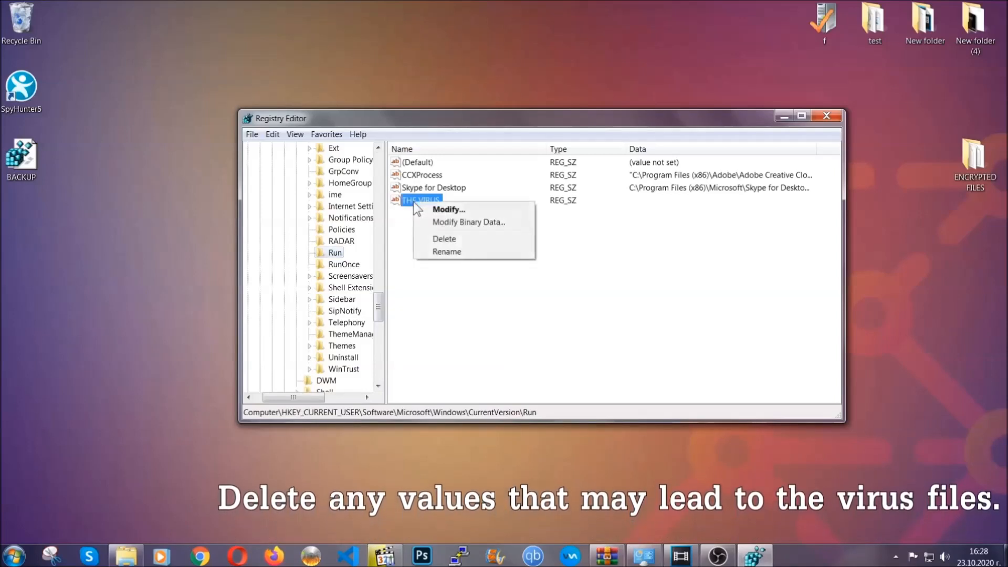
{"action": "left_click", "coordinate": [443, 239]}
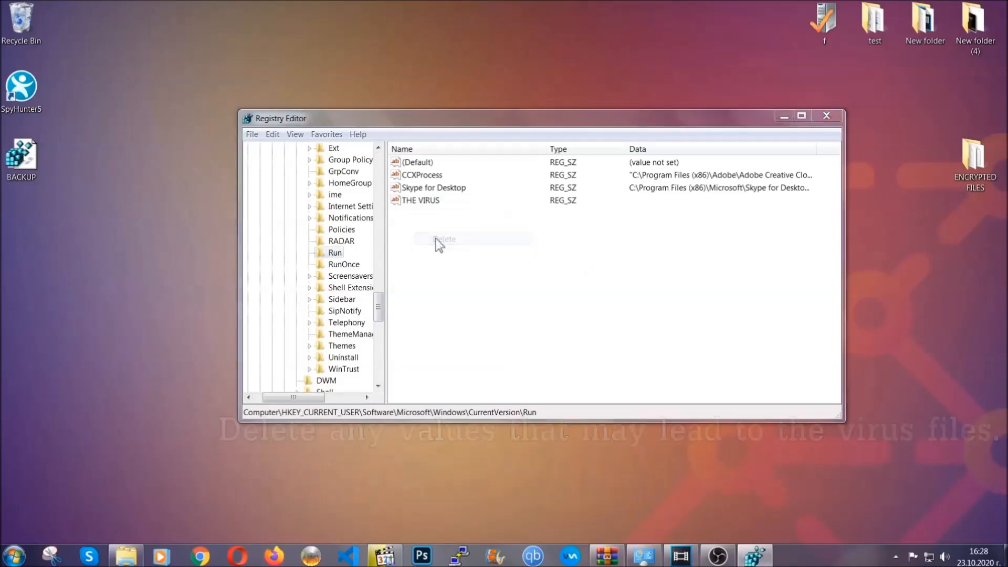
{"action": "left_click", "coordinate": [443, 239]}
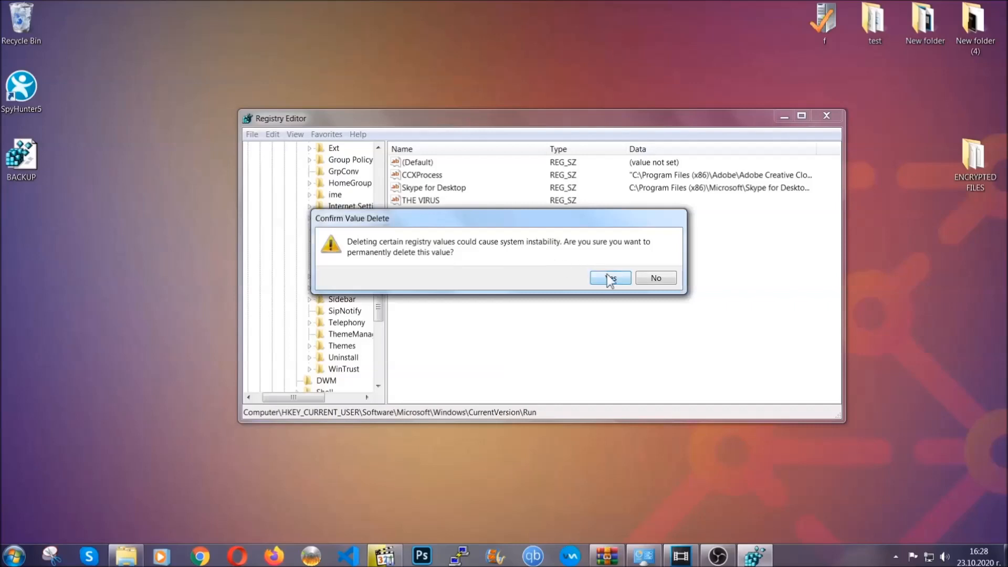
{"action": "left_click", "coordinate": [610, 277]}
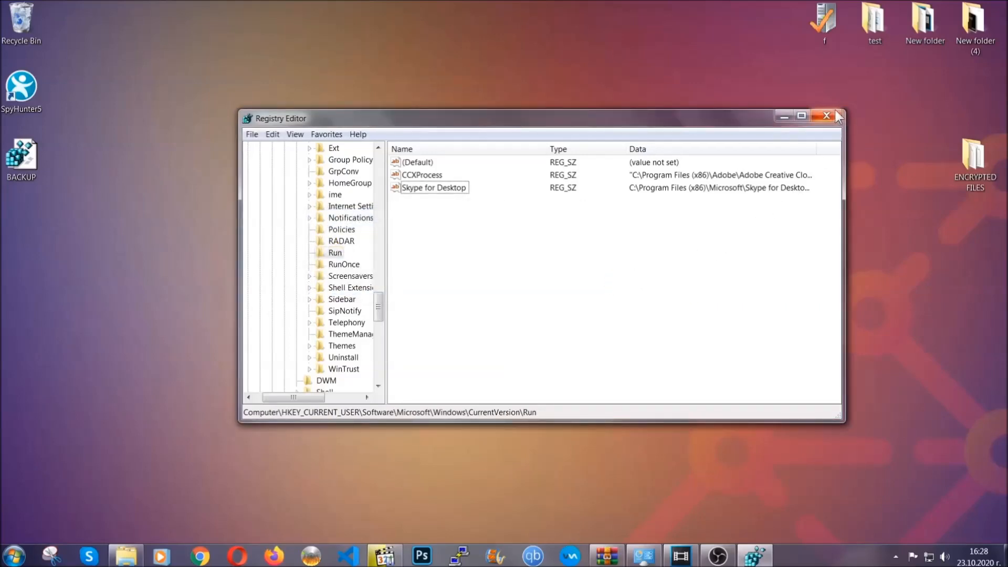
{"action": "left_click", "coordinate": [826, 115]}
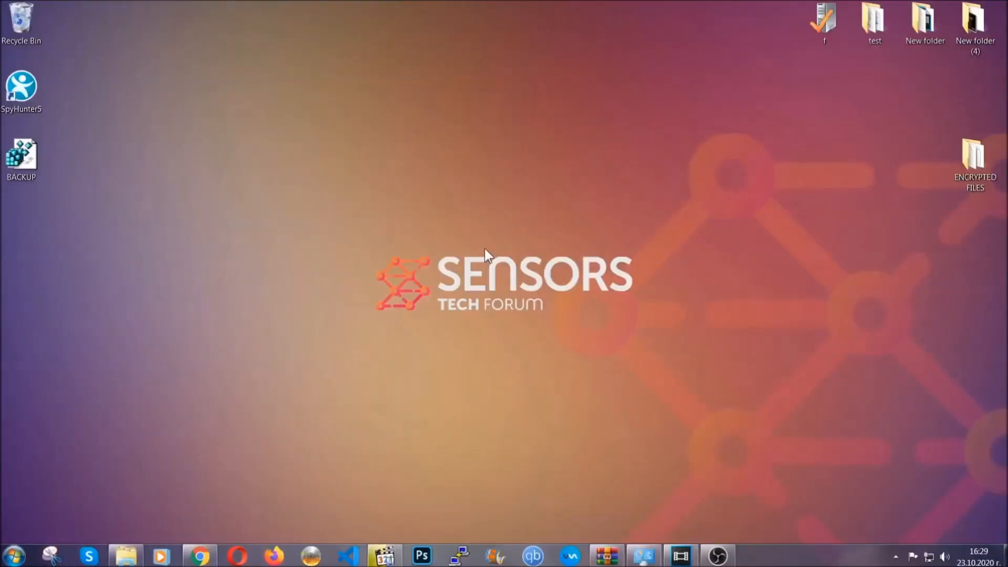
{"action": "mouse_move", "coordinate": [302, 396]}
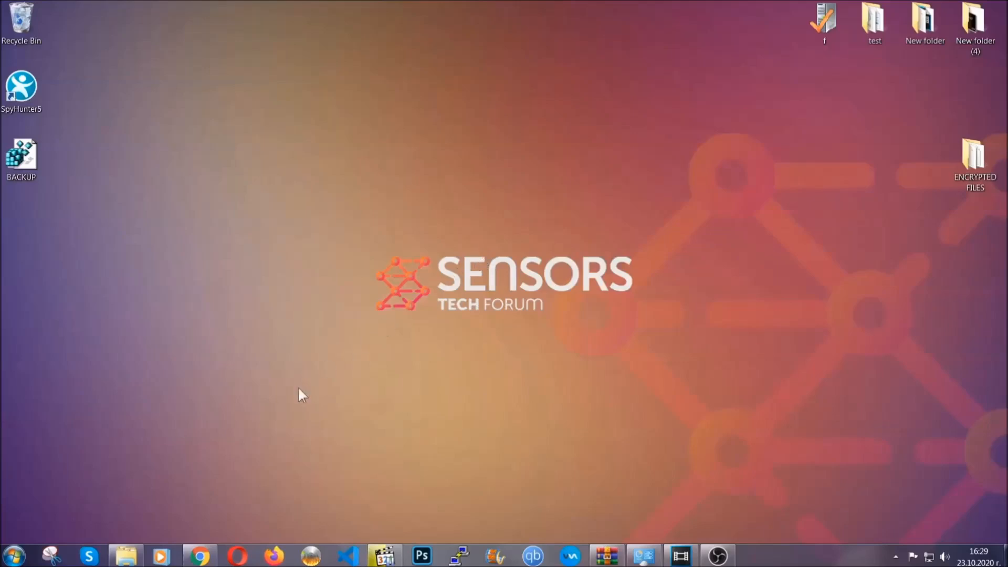
{"action": "left_click", "coordinate": [200, 554]}
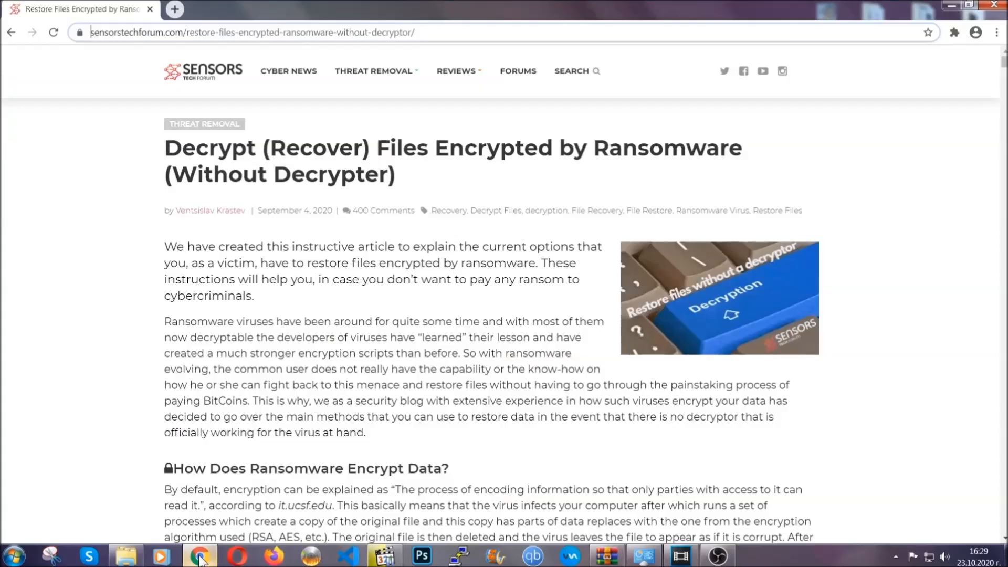
{"action": "mouse_move", "coordinate": [132, 87]}
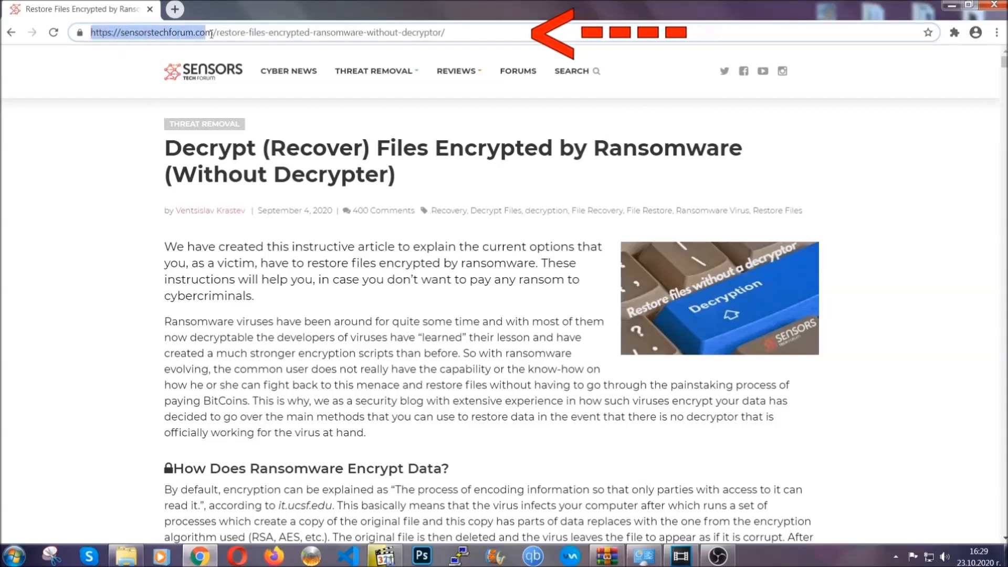
Reach the article's methods list and expand Method 2 - Restore Data via Windows Backup
{"action": "left_click", "coordinate": [270, 33]}
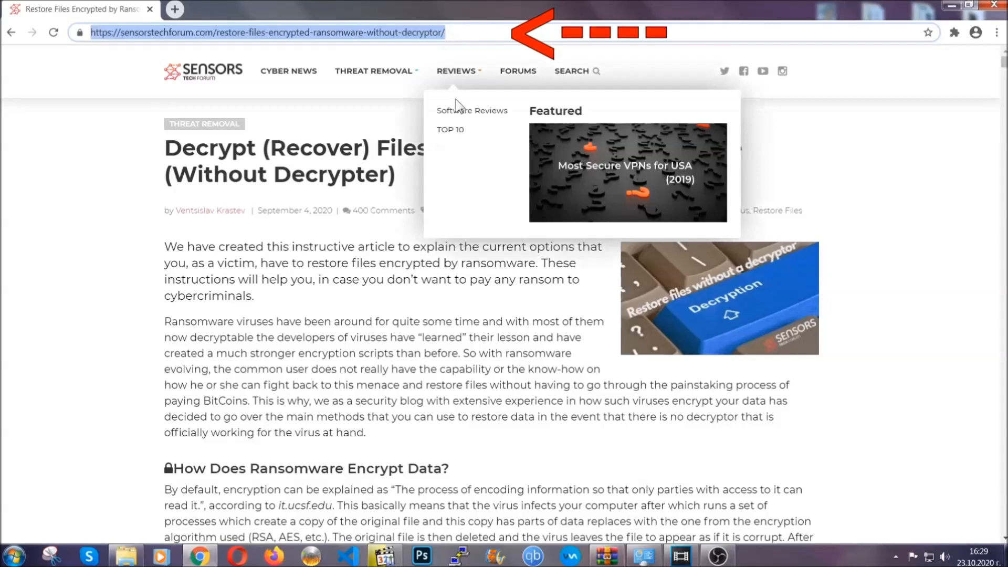
{"action": "scroll", "scroll_direction": "down", "scroll_amount": 3}
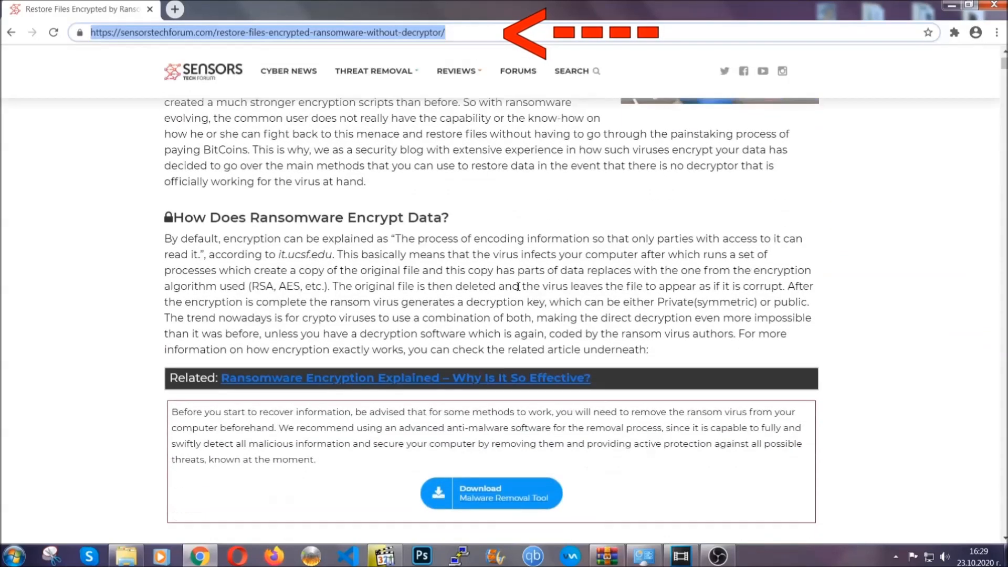
{"action": "scroll", "scroll_direction": "down", "scroll_amount": 3}
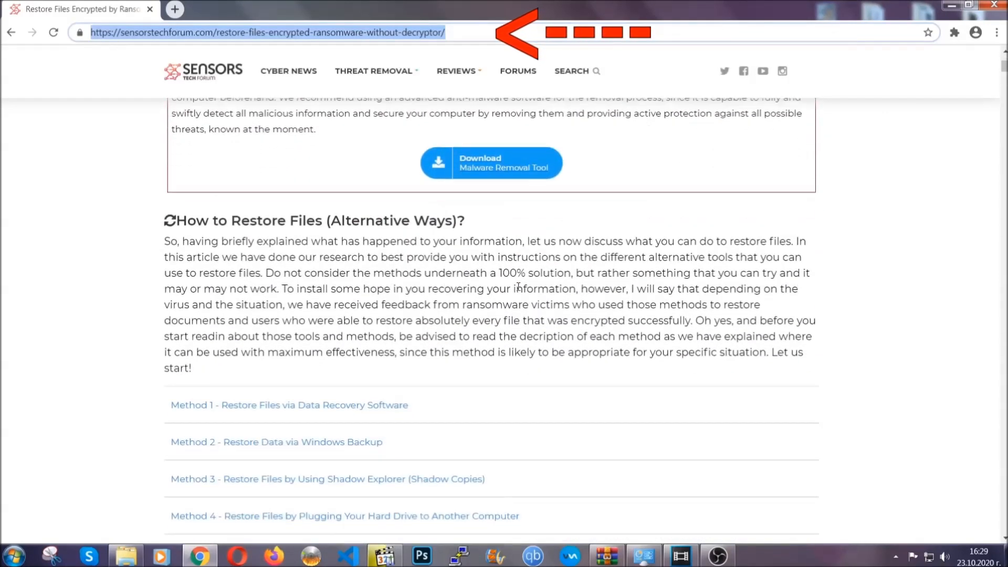
{"action": "scroll", "scroll_direction": "down", "scroll_amount": 3}
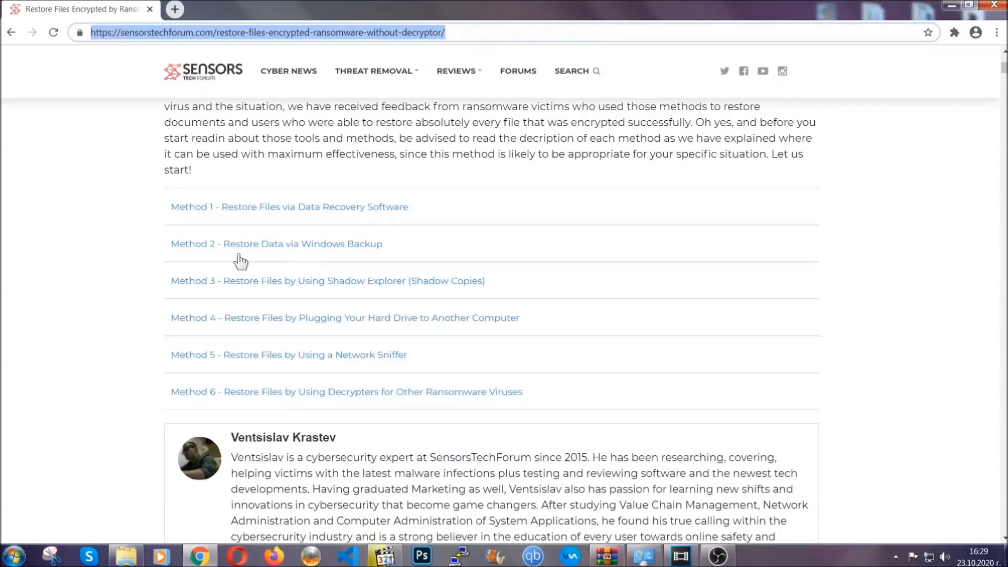
{"action": "mouse_move", "coordinate": [340, 290]}
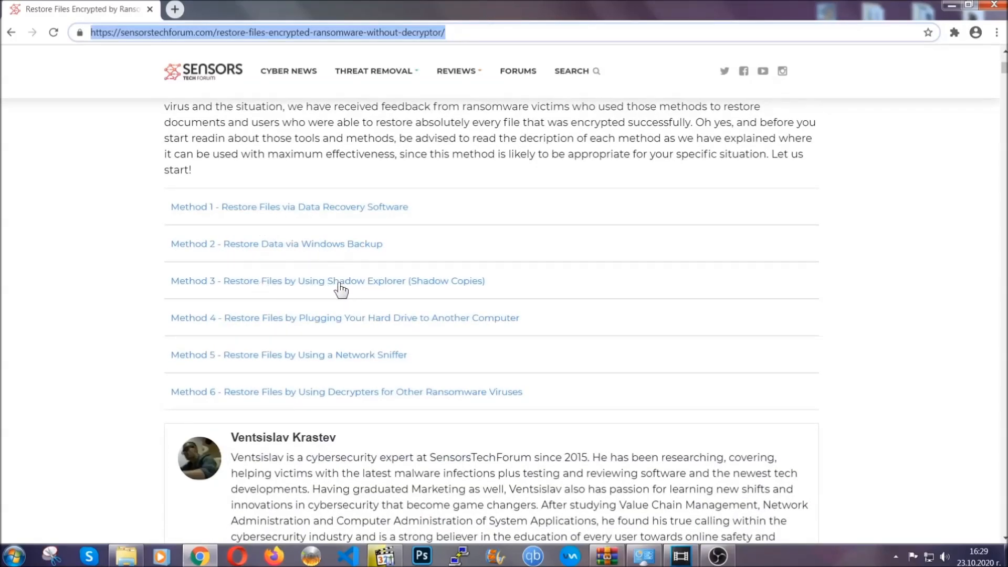
{"action": "mouse_move", "coordinate": [363, 333]}
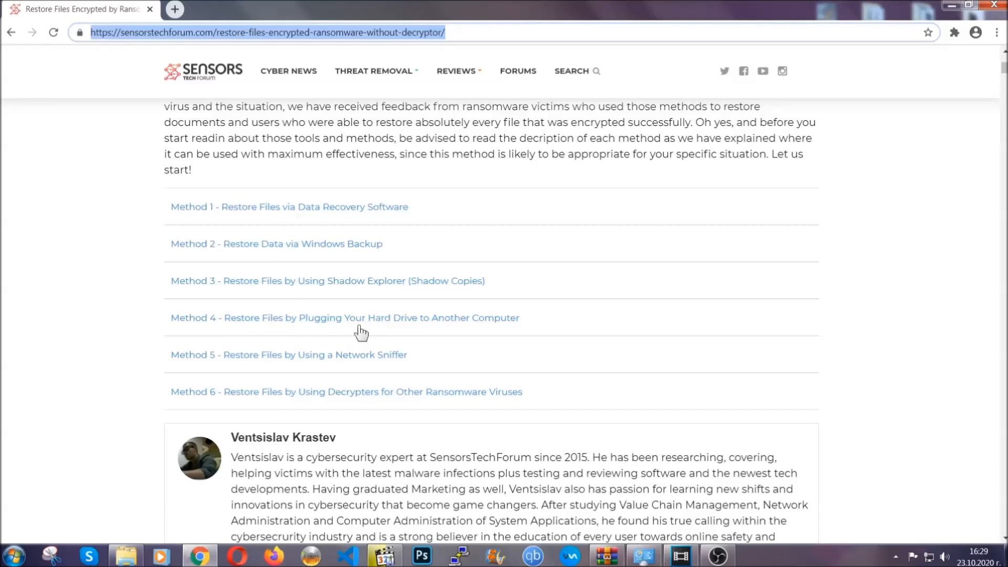
{"action": "left_click", "coordinate": [277, 244]}
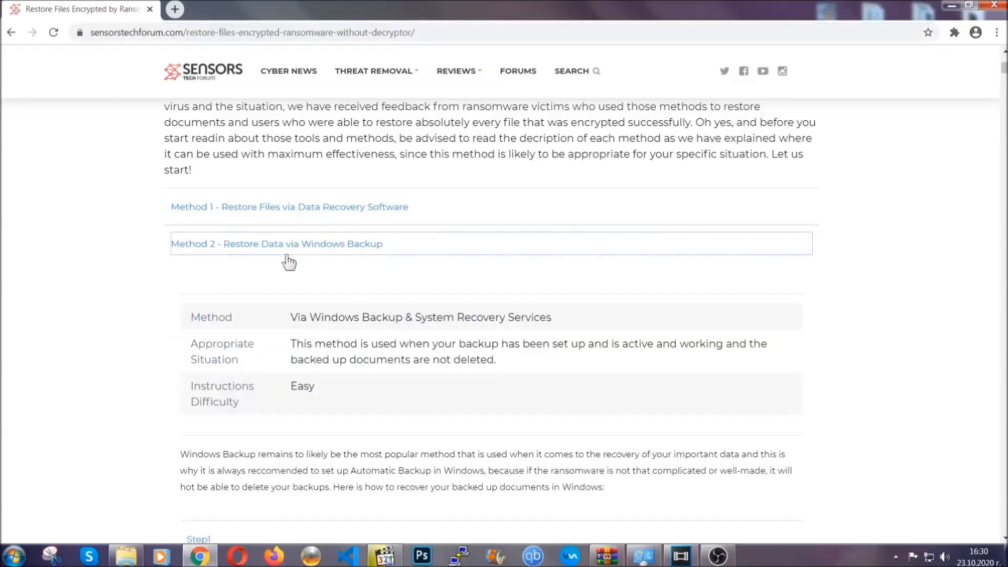
Review Method 2's backup-restore steps, including opening Backup via 'ms-settings:windowsupdate'
{"action": "left_click_drag", "start_coordinate": [293, 316], "coordinate": [360, 402]}
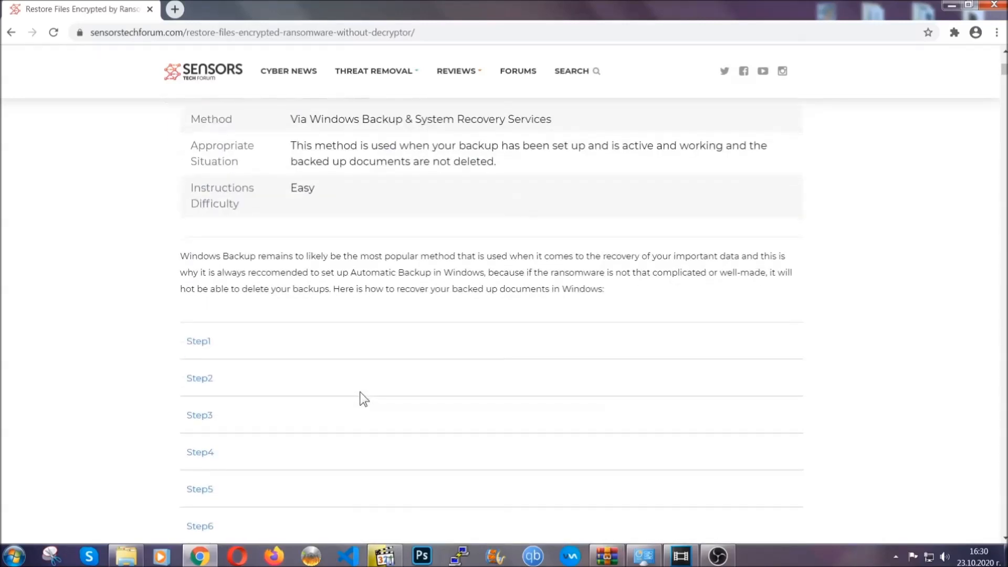
{"action": "left_click", "coordinate": [199, 341]}
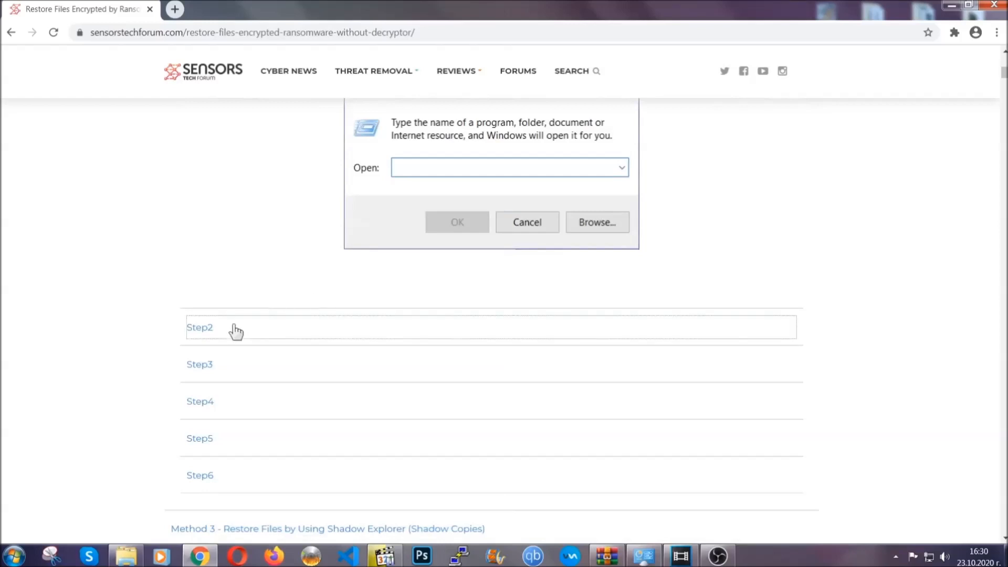
{"action": "type", "text": "ms-settings:windowsupdate"}
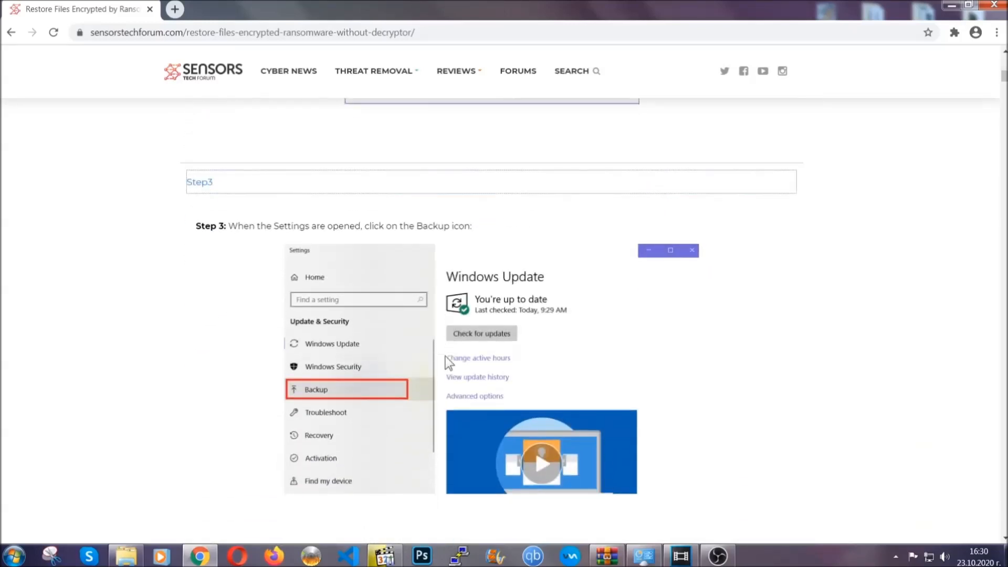
{"action": "scroll", "scroll_direction": "down", "scroll_amount": 3}
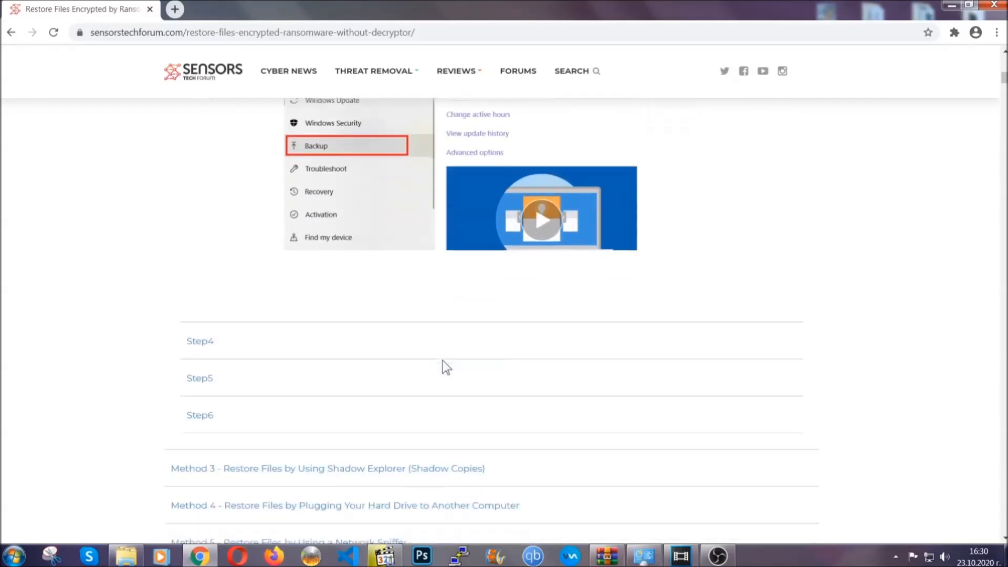
{"action": "scroll", "scroll_direction": "down", "scroll_amount": 3}
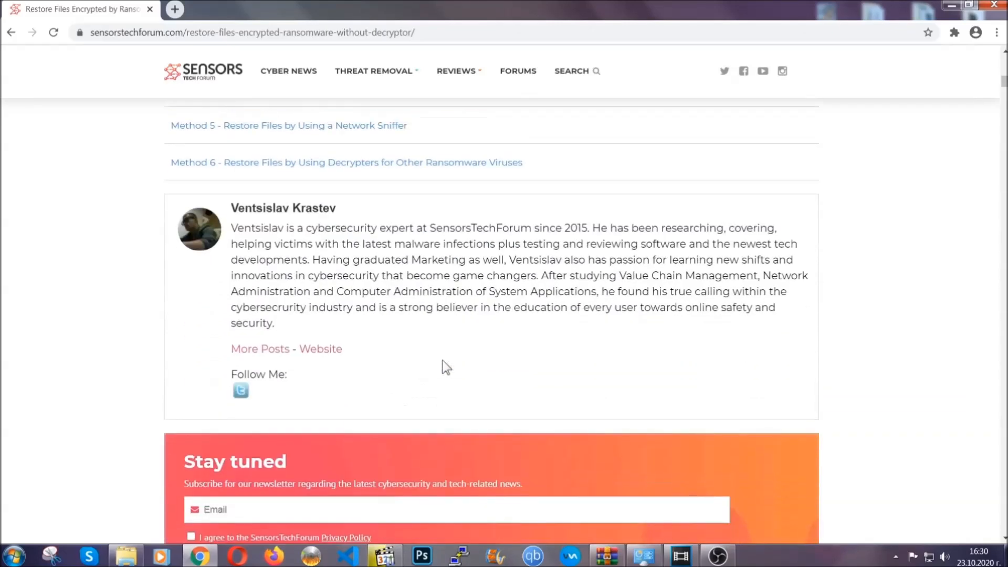
{"action": "scroll", "scroll_direction": "up", "scroll_amount": 3}
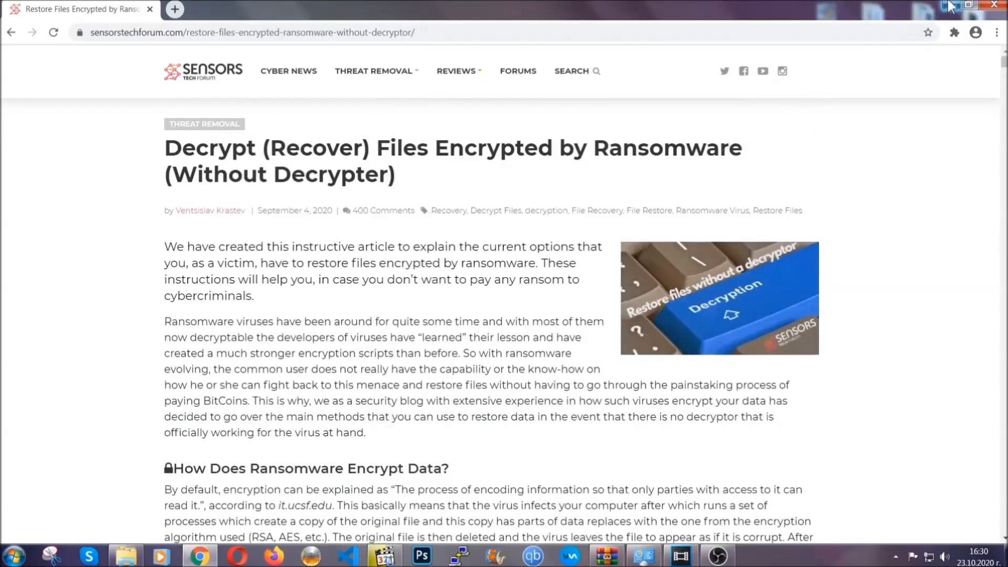
Close Chrome so the desktop shows
{"action": "left_click", "coordinate": [971, 4]}
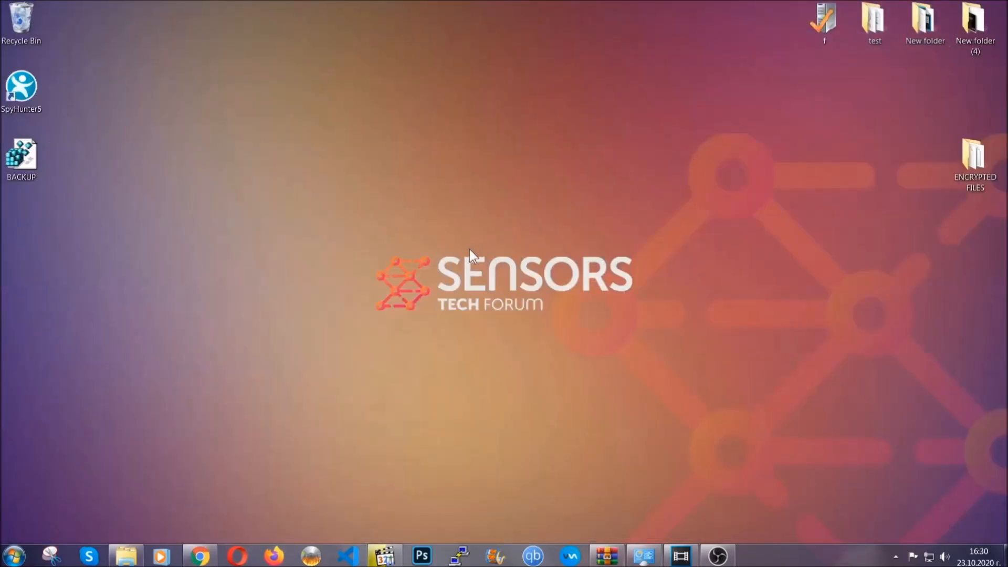